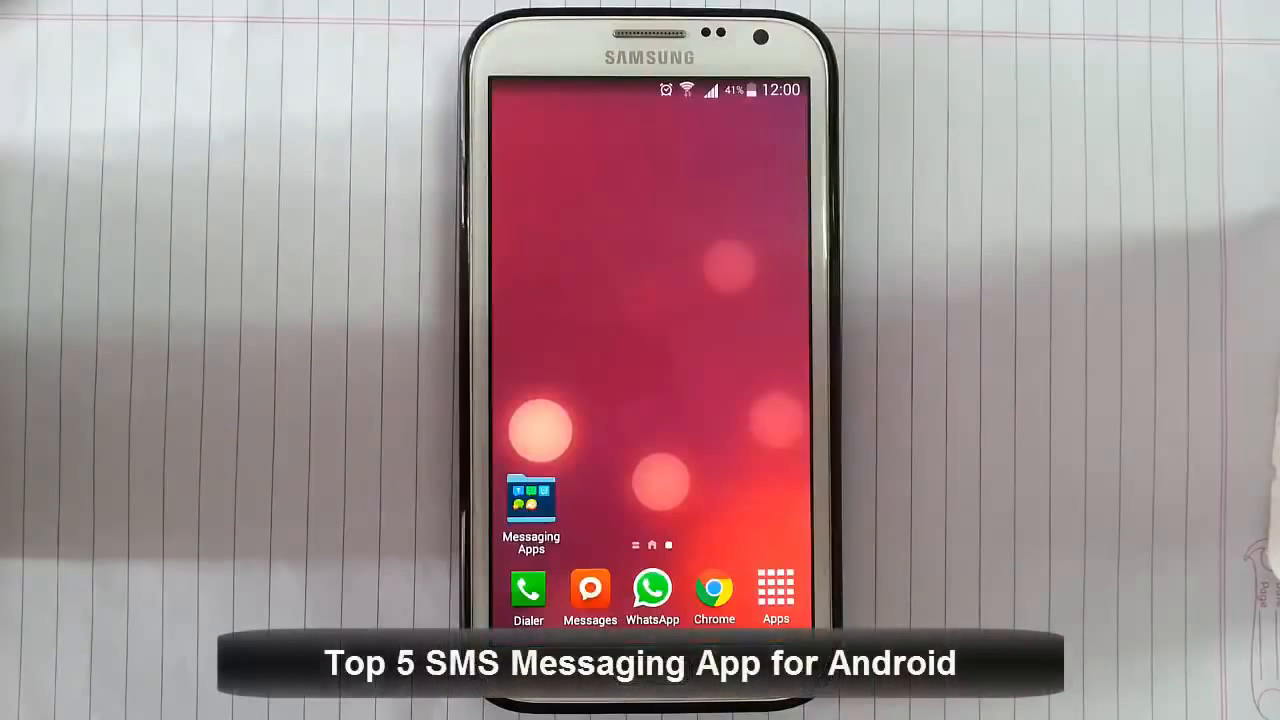
Open the Messaging Apps folder showing the installed SMS apps.
left_click(530, 504)
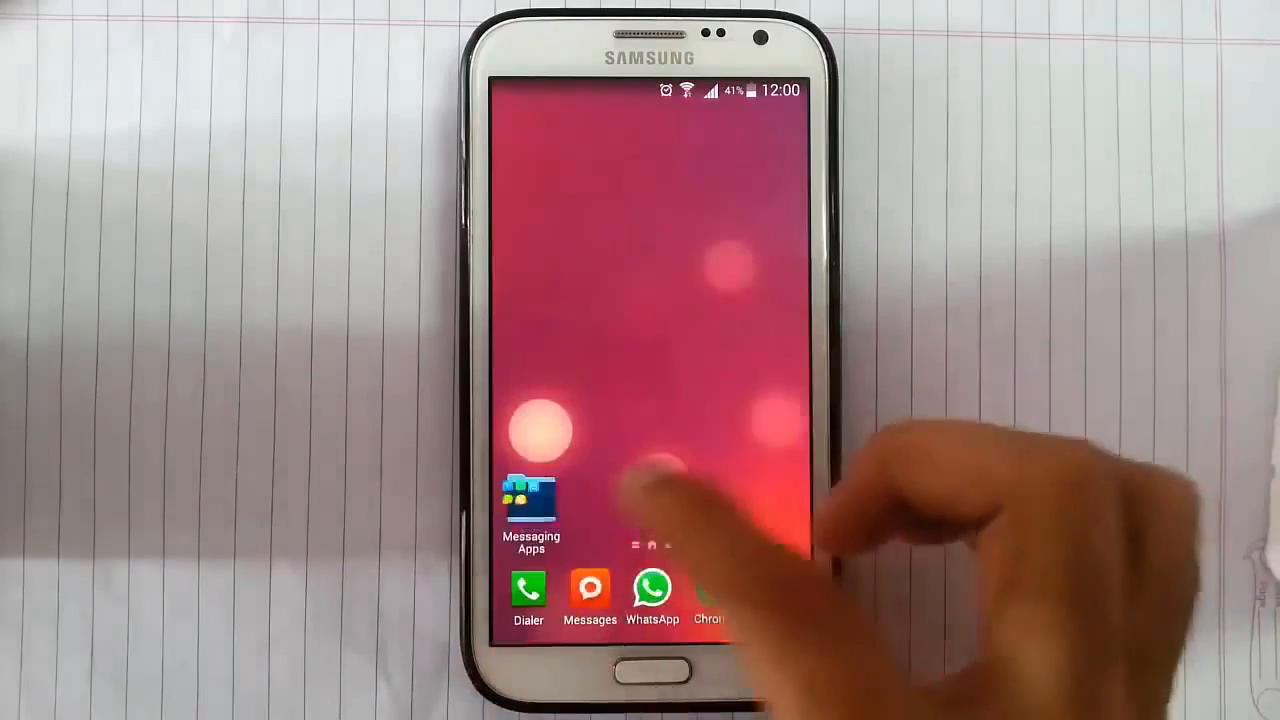
left_click(532, 500)
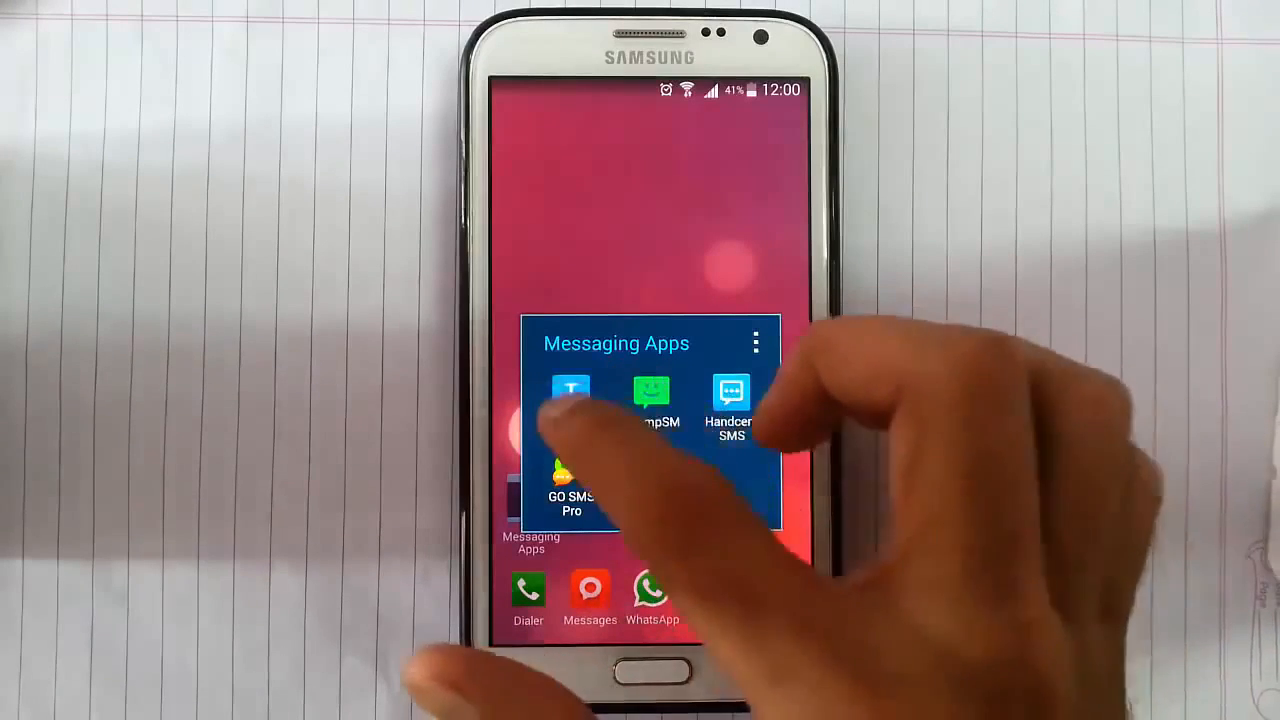
Launch Textra SMS, view a conversation thread, and return to the conversation list.
left_click(572, 400)
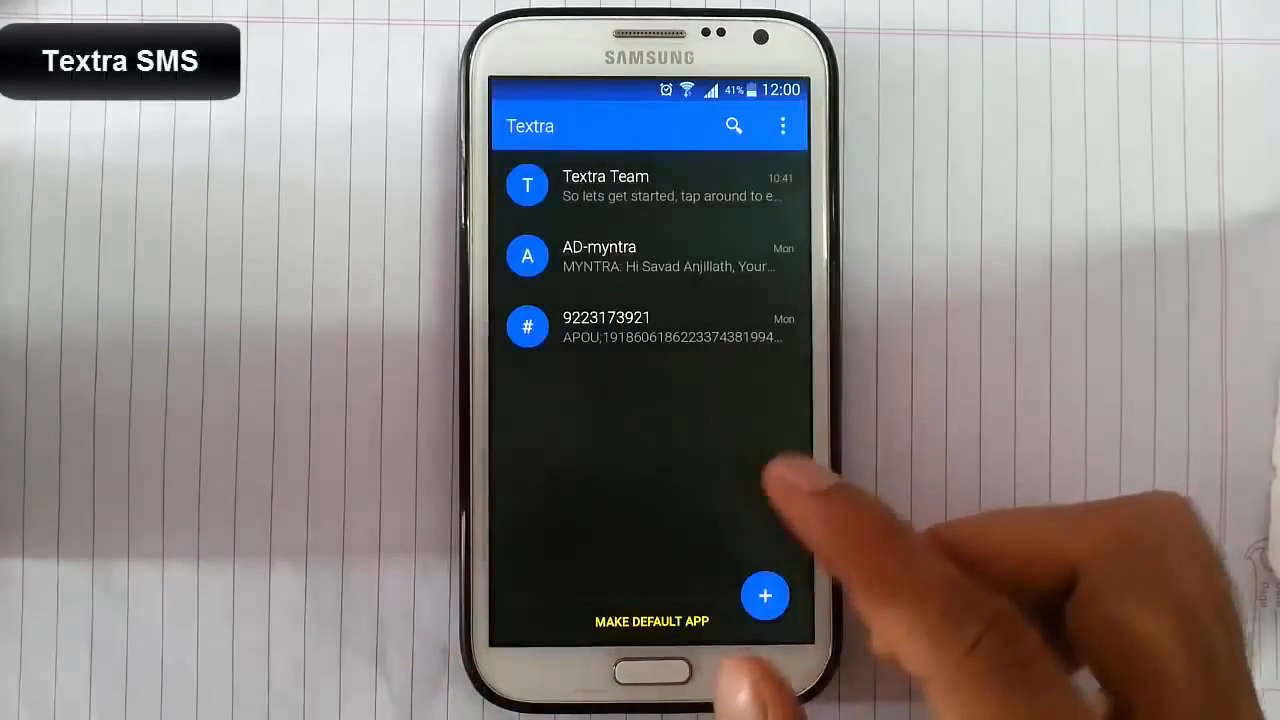
left_click(784, 124)
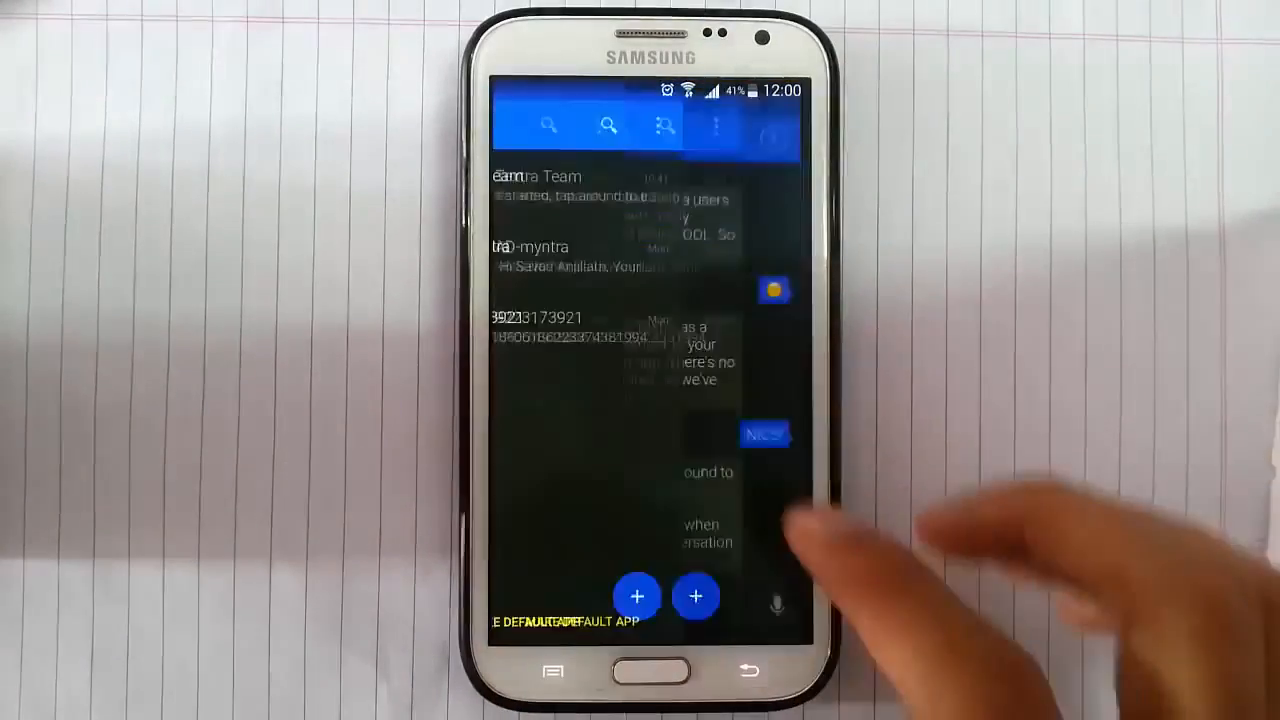
left_click(528, 248)
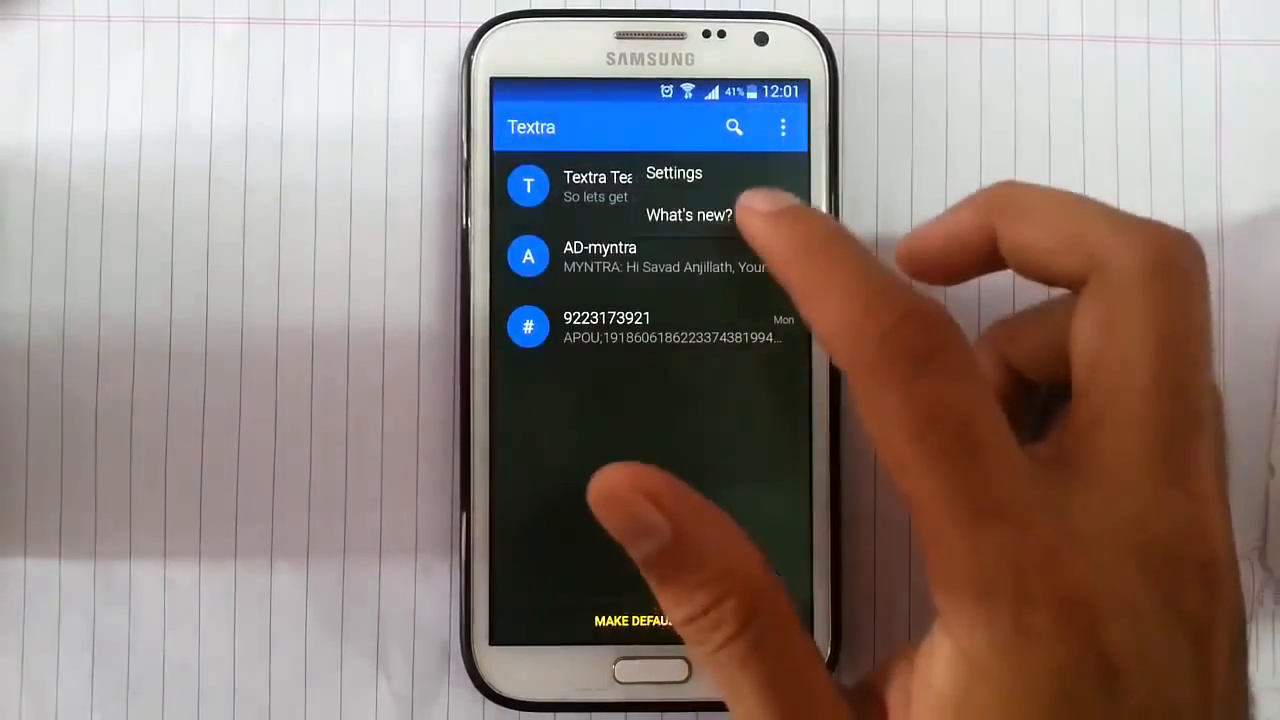
Go into Textra Settings and open Defaults for Notifications.
left_click(674, 172)
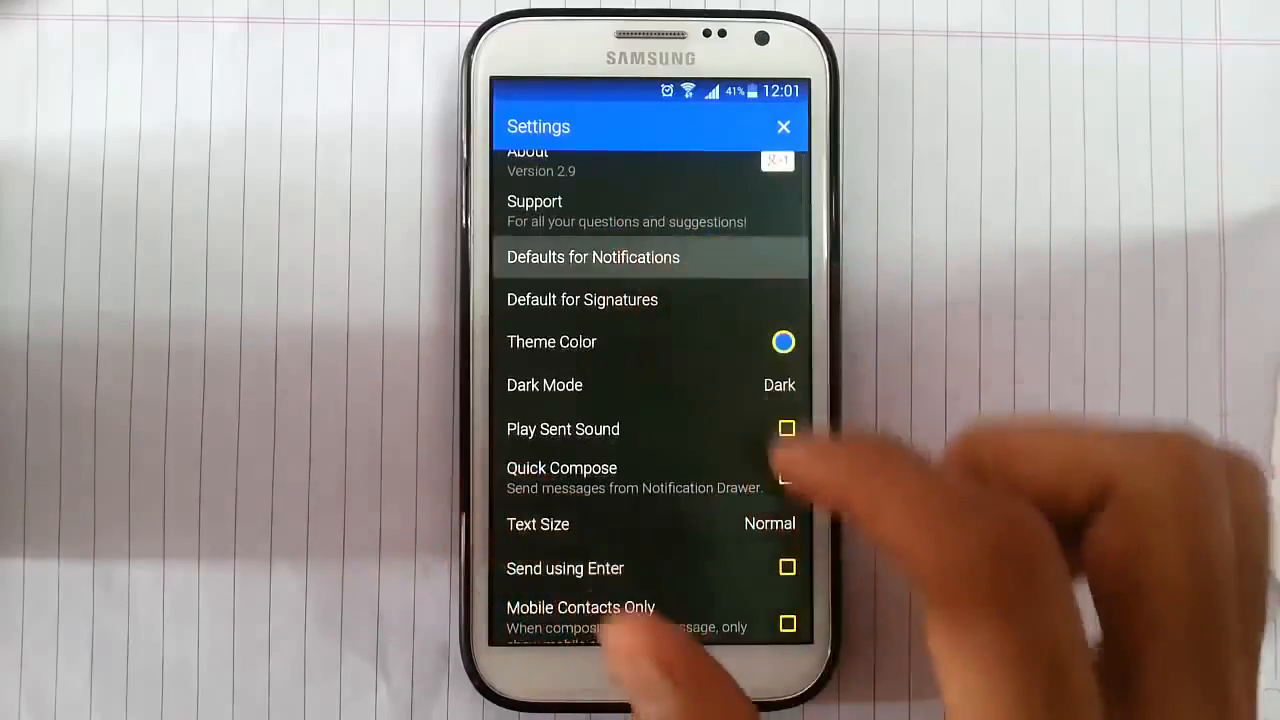
left_click(592, 256)
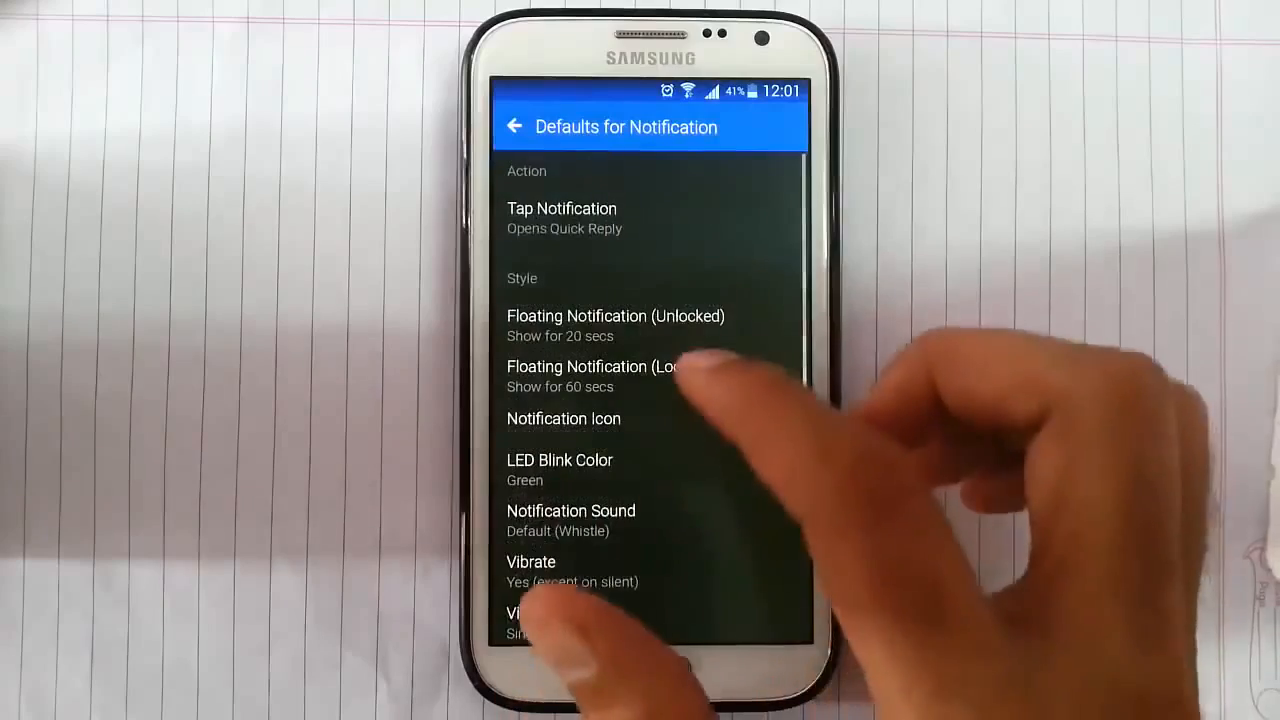
Review the Tap Notification choices twice, keeping Opens Quick Reply, then bring up Notification Icon choices.
left_click(560, 208)
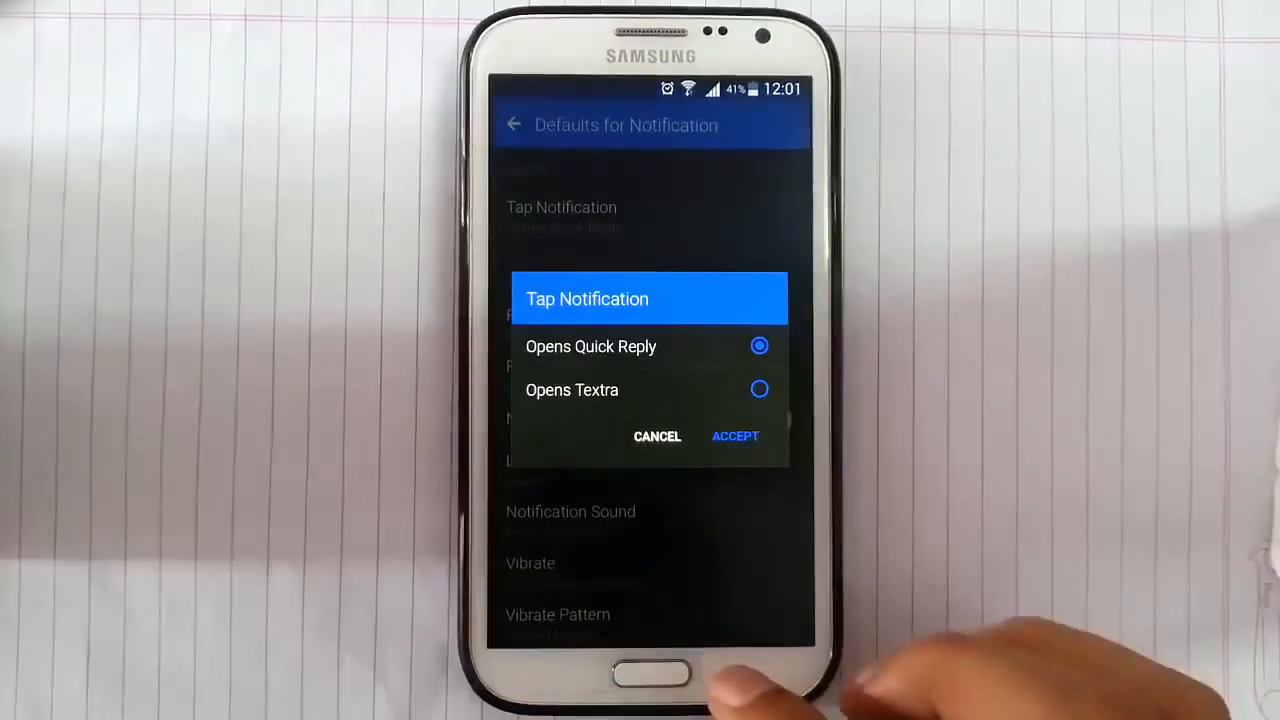
left_click(736, 436)
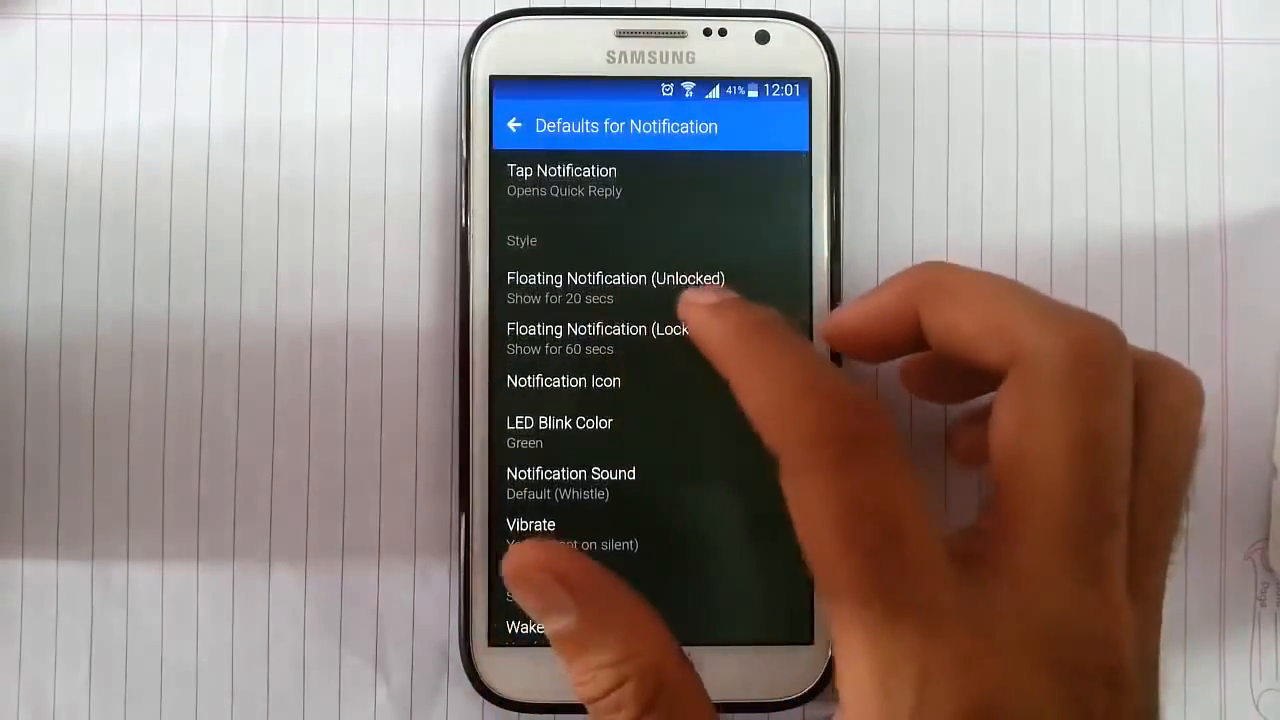
left_click(562, 180)
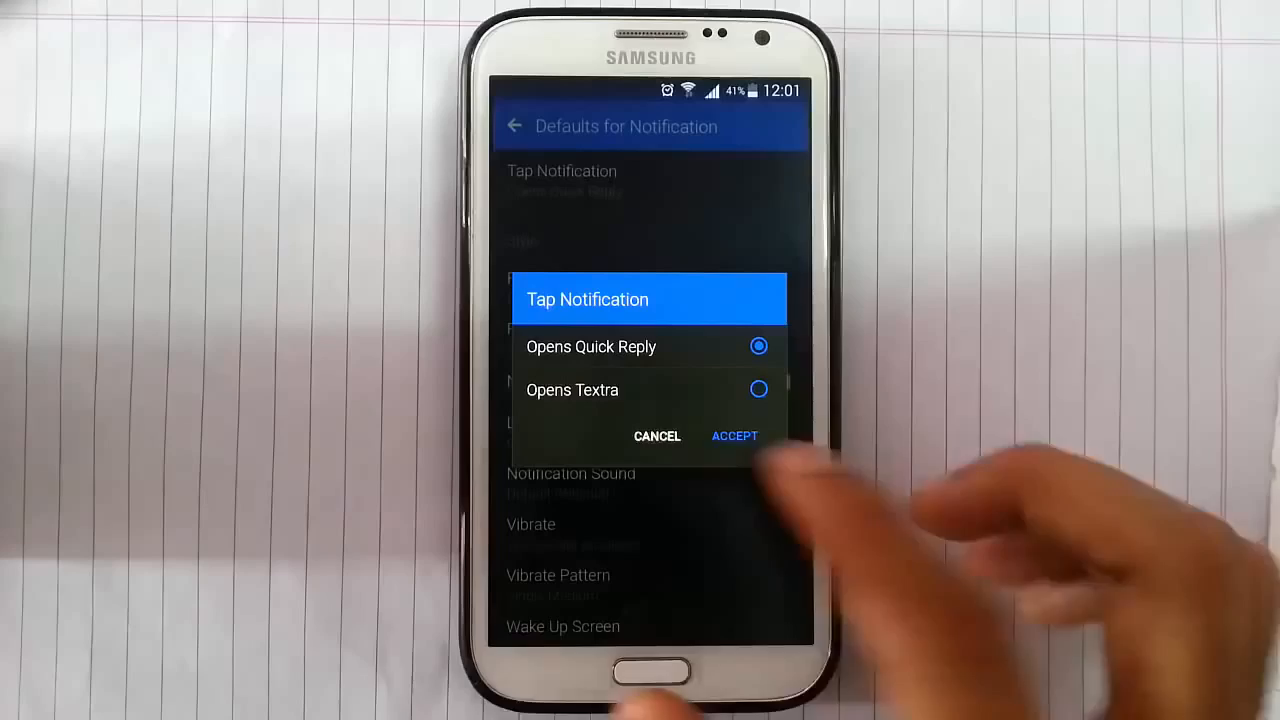
left_click(734, 436)
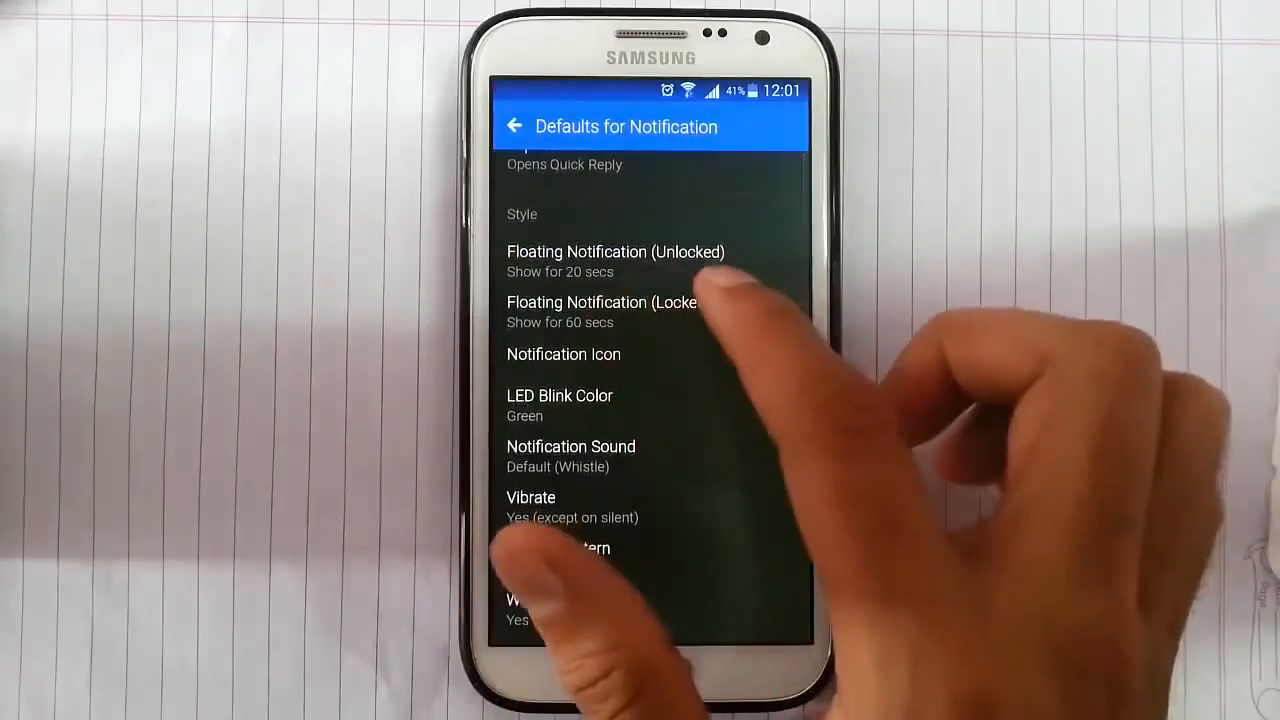
left_click(616, 260)
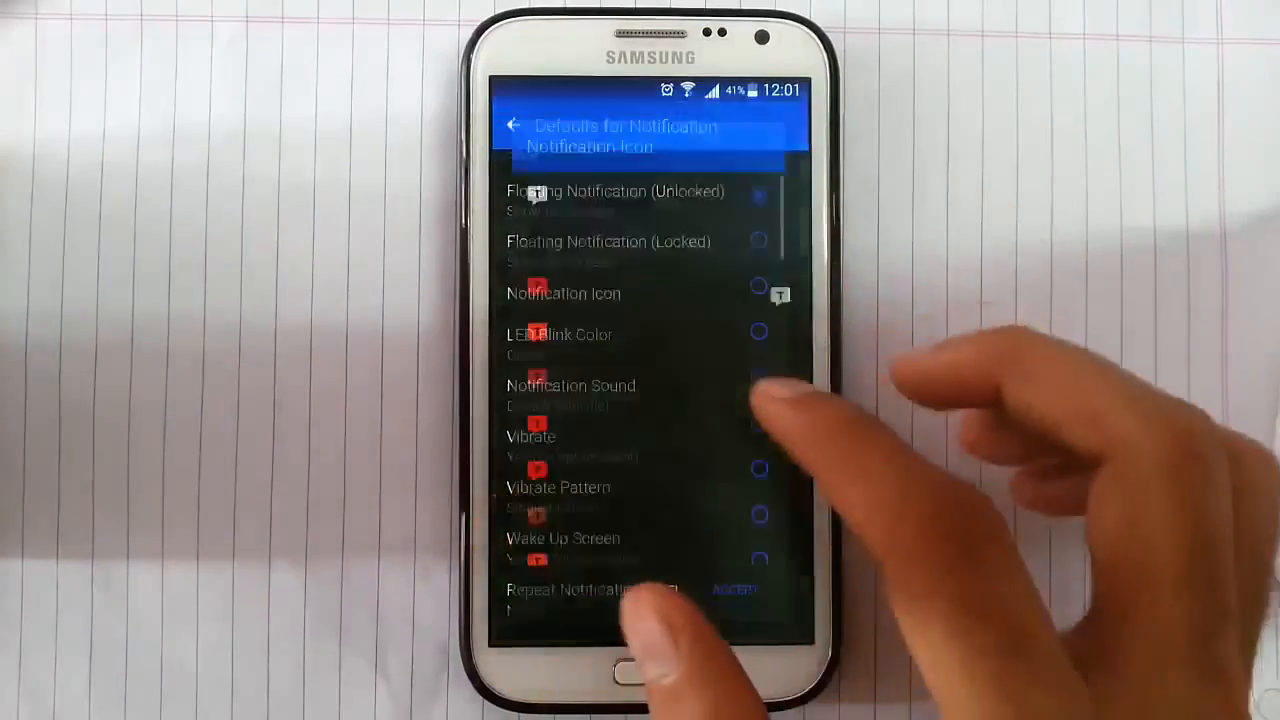
Dismiss the notification icon chooser, keep LED Blink Color on Green, and return to main Settings.
left_click(564, 292)
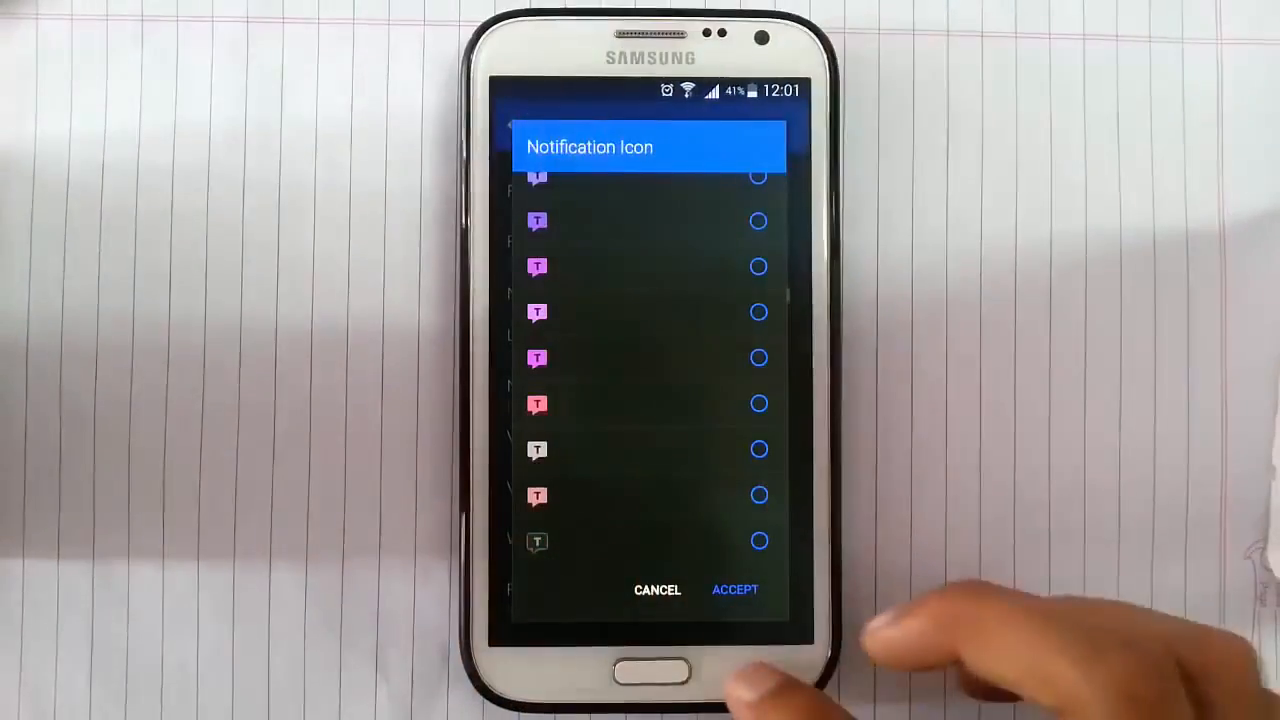
left_click(736, 588)
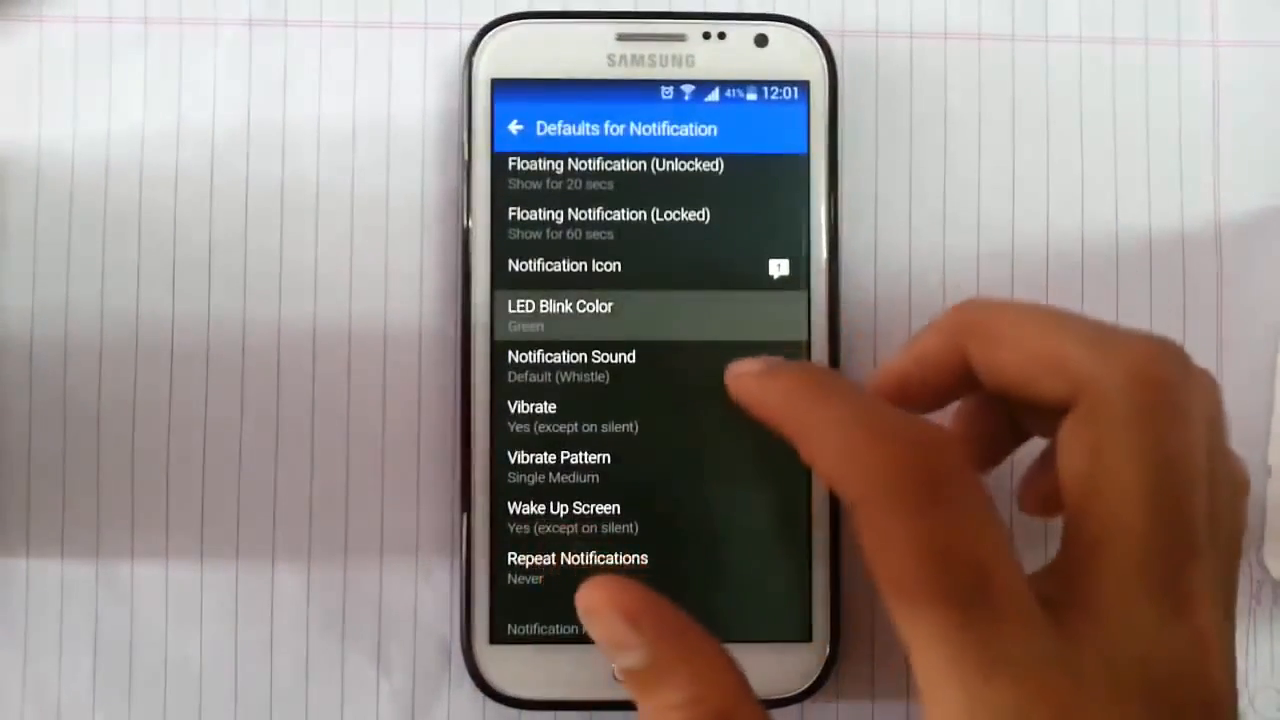
left_click(560, 316)
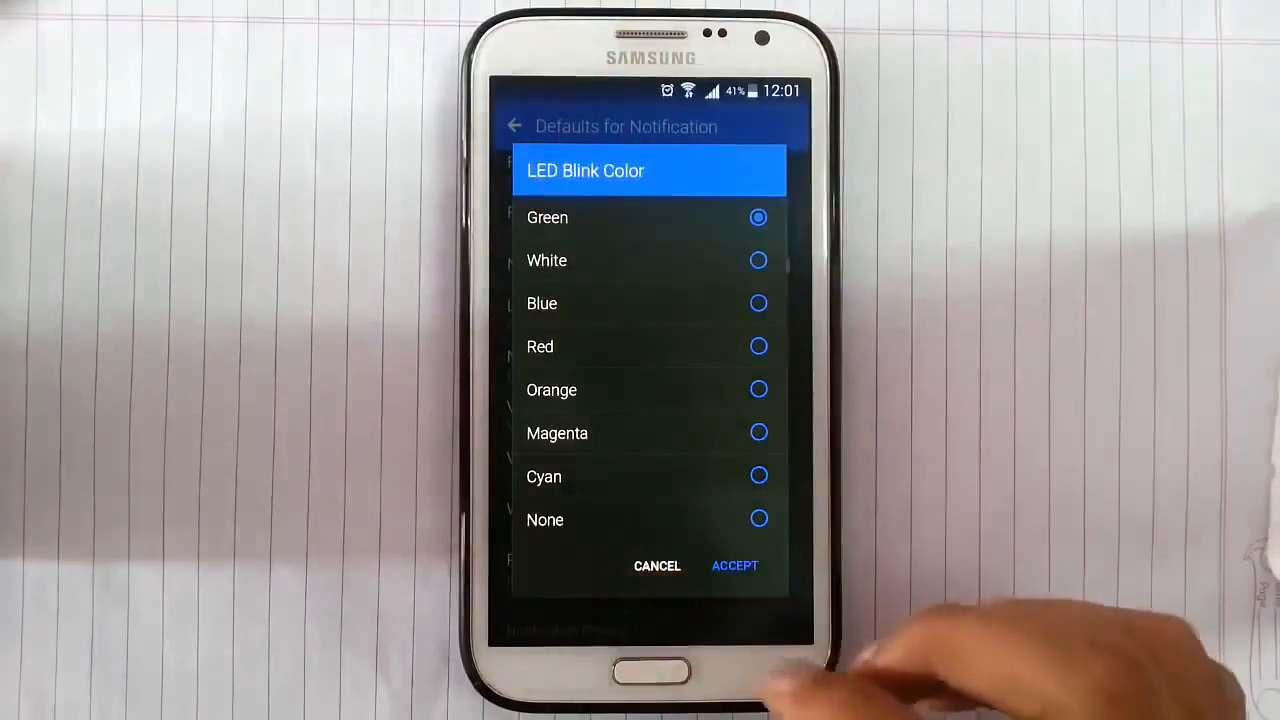
left_click(656, 564)
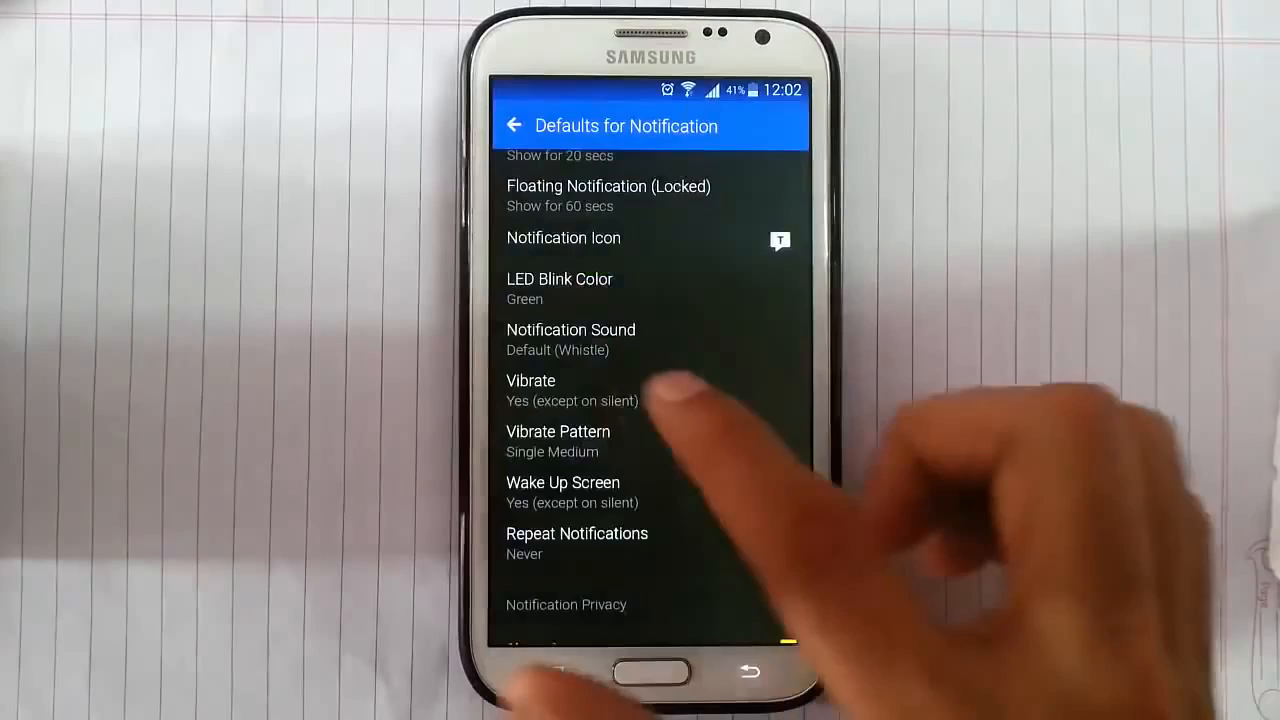
scroll("down", 3)
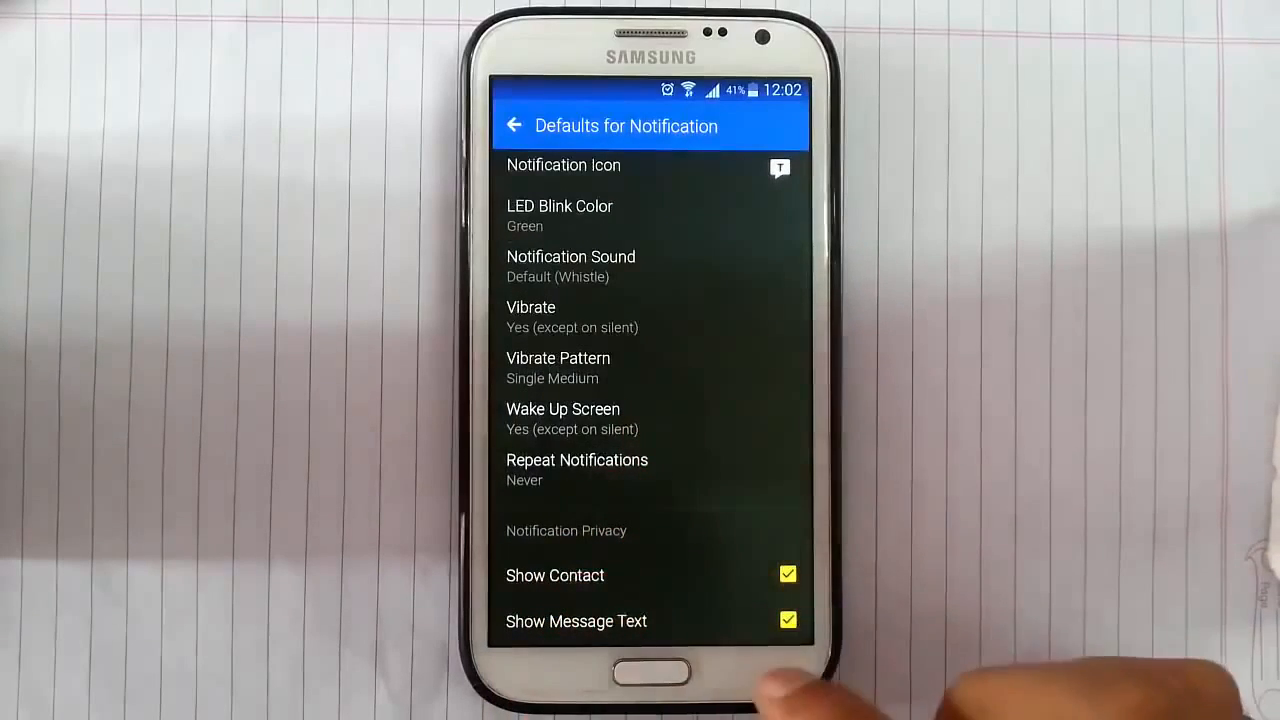
left_click(514, 124)
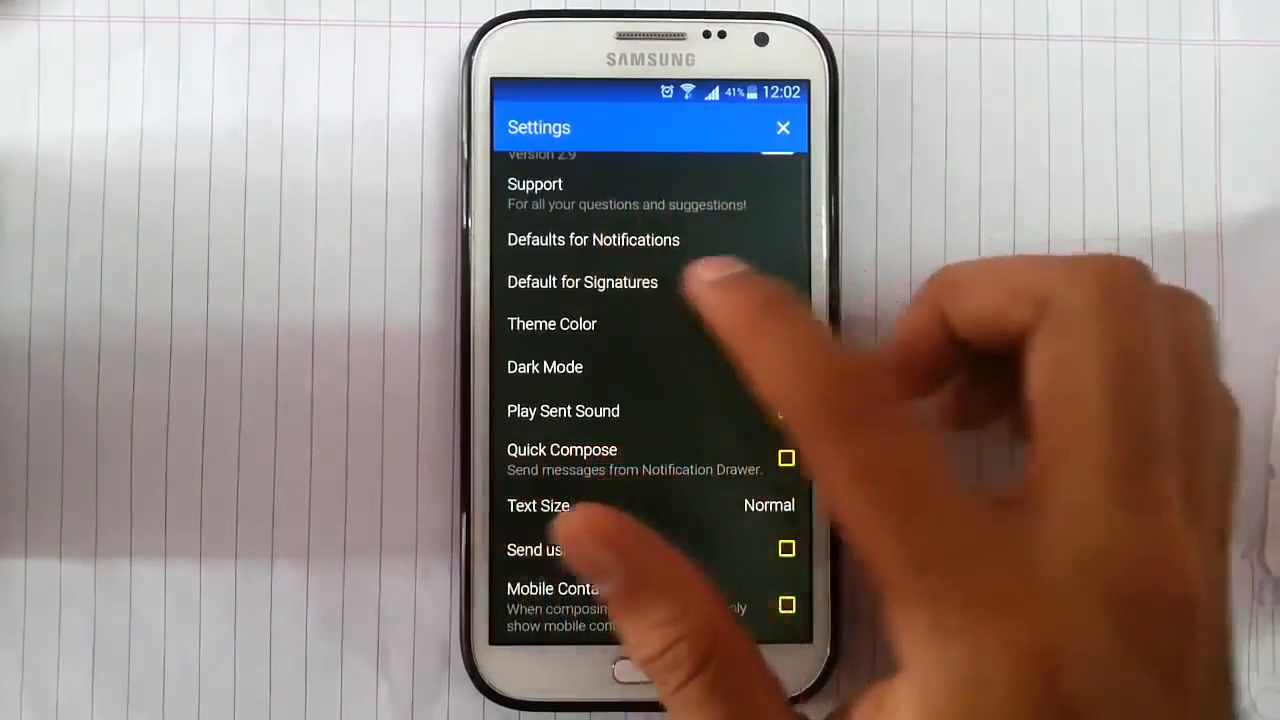
Uncheck Enable Signatures under Default for Signatures and return to main Settings.
left_click(582, 280)
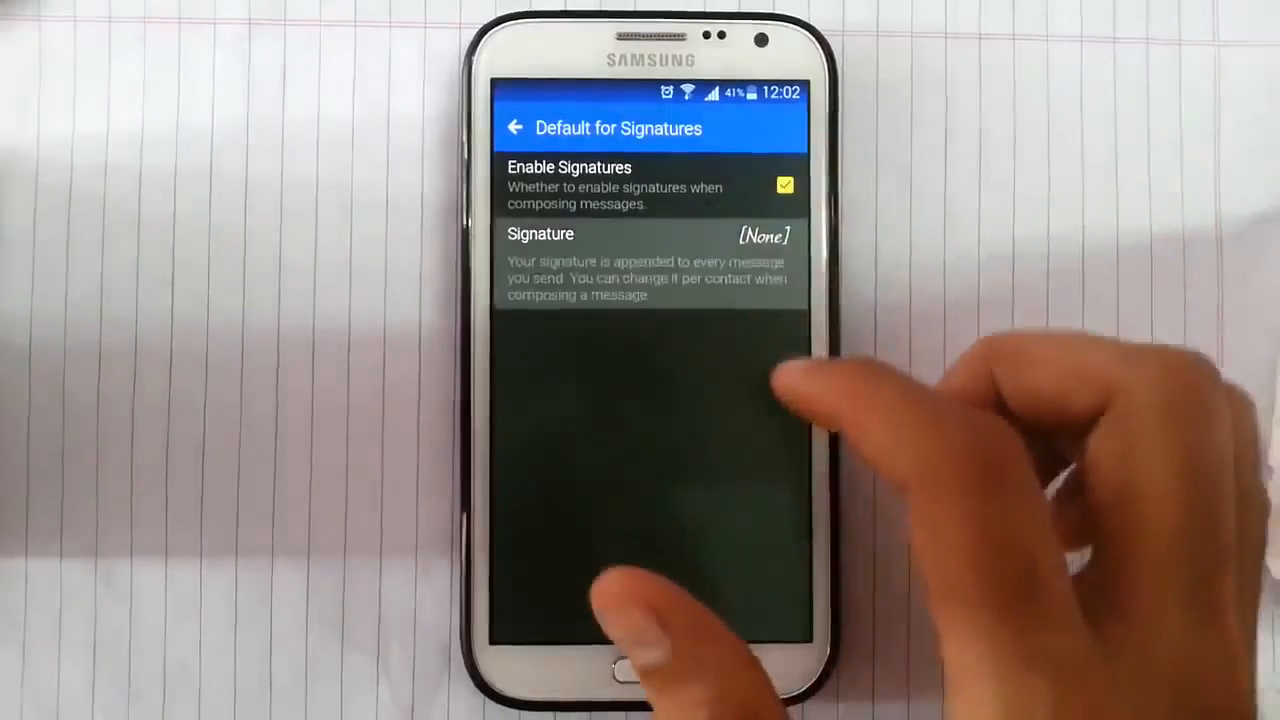
left_click(784, 184)
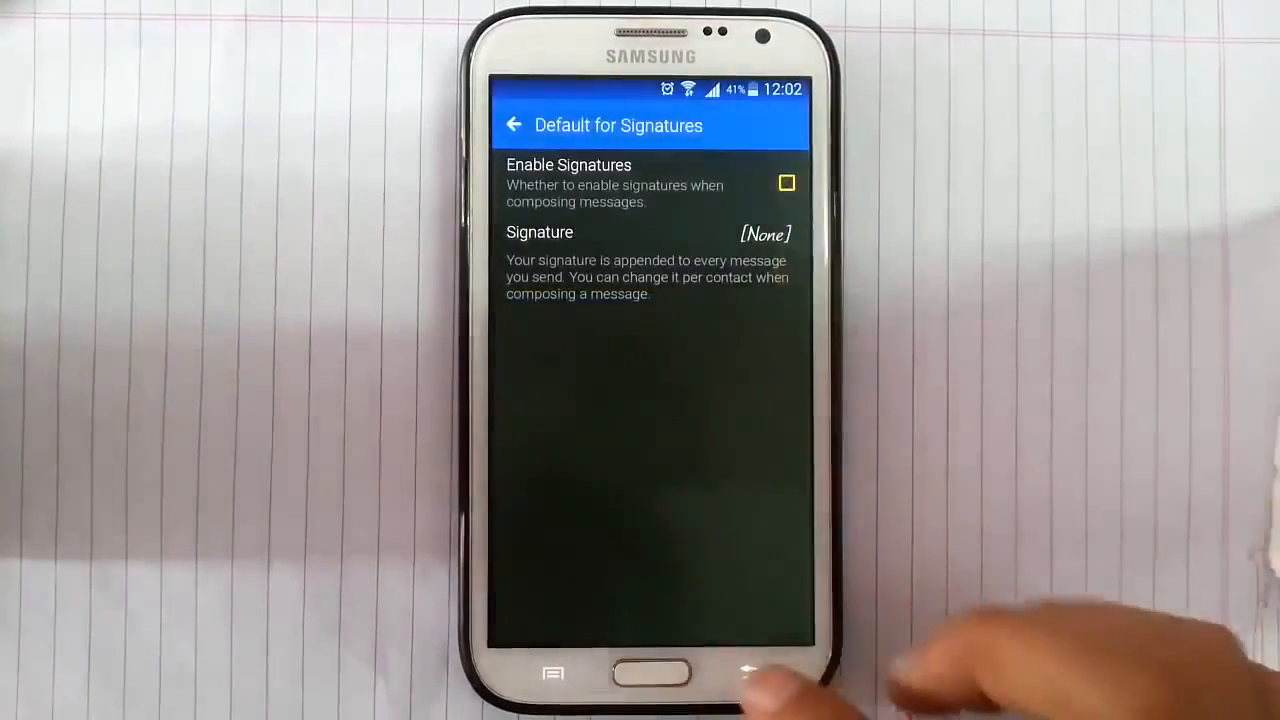
left_click(514, 124)
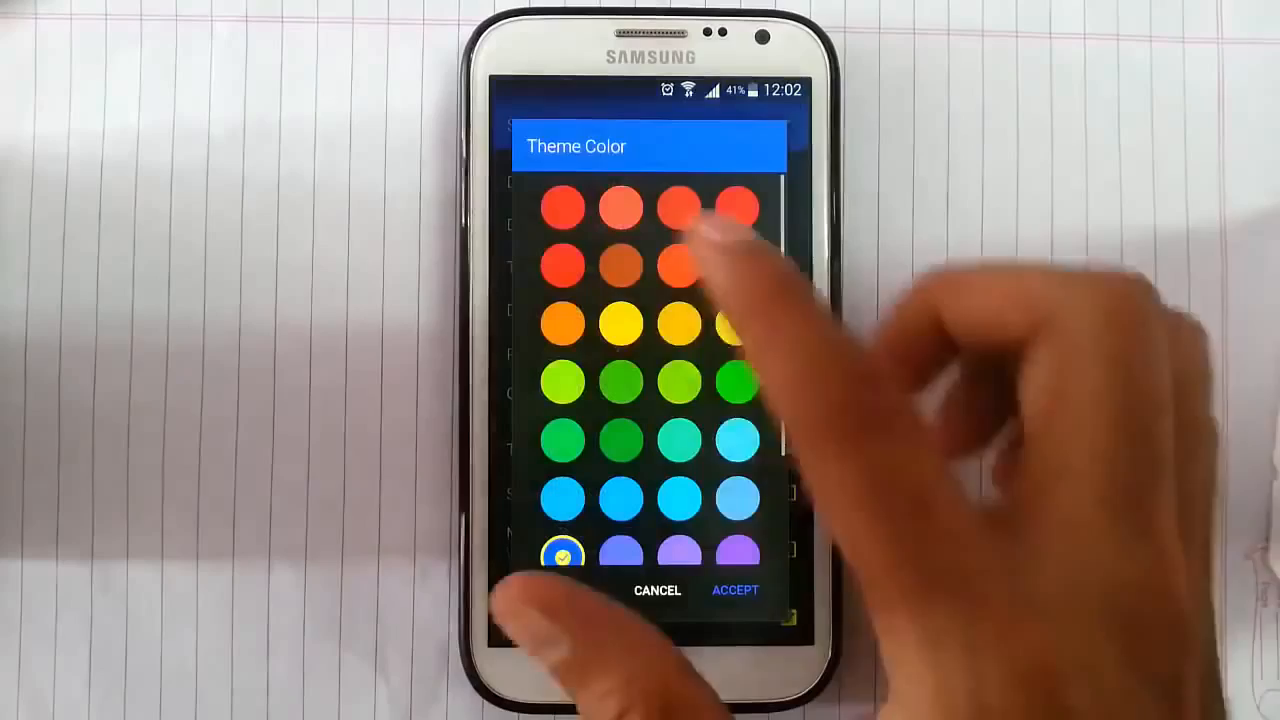
Keep the blue theme colour, try Black and Off dark modes, then accept Dark Mode set to Dark.
left_click(562, 322)
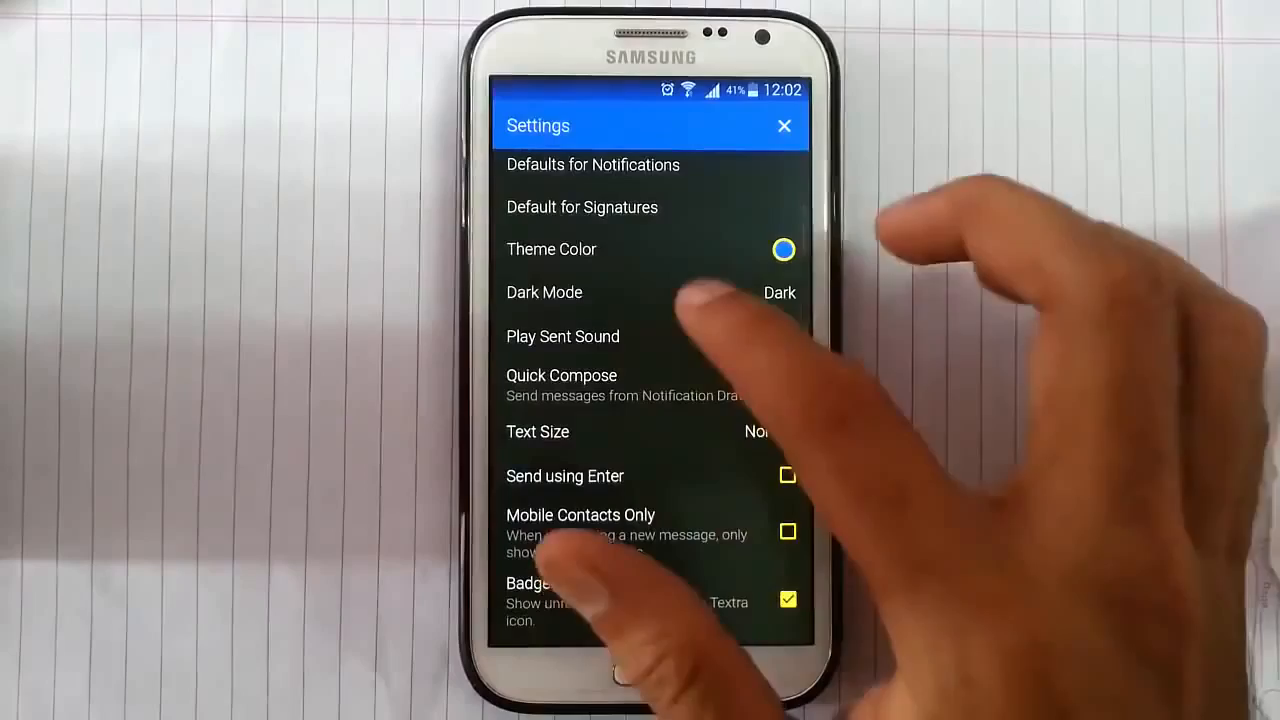
left_click(544, 292)
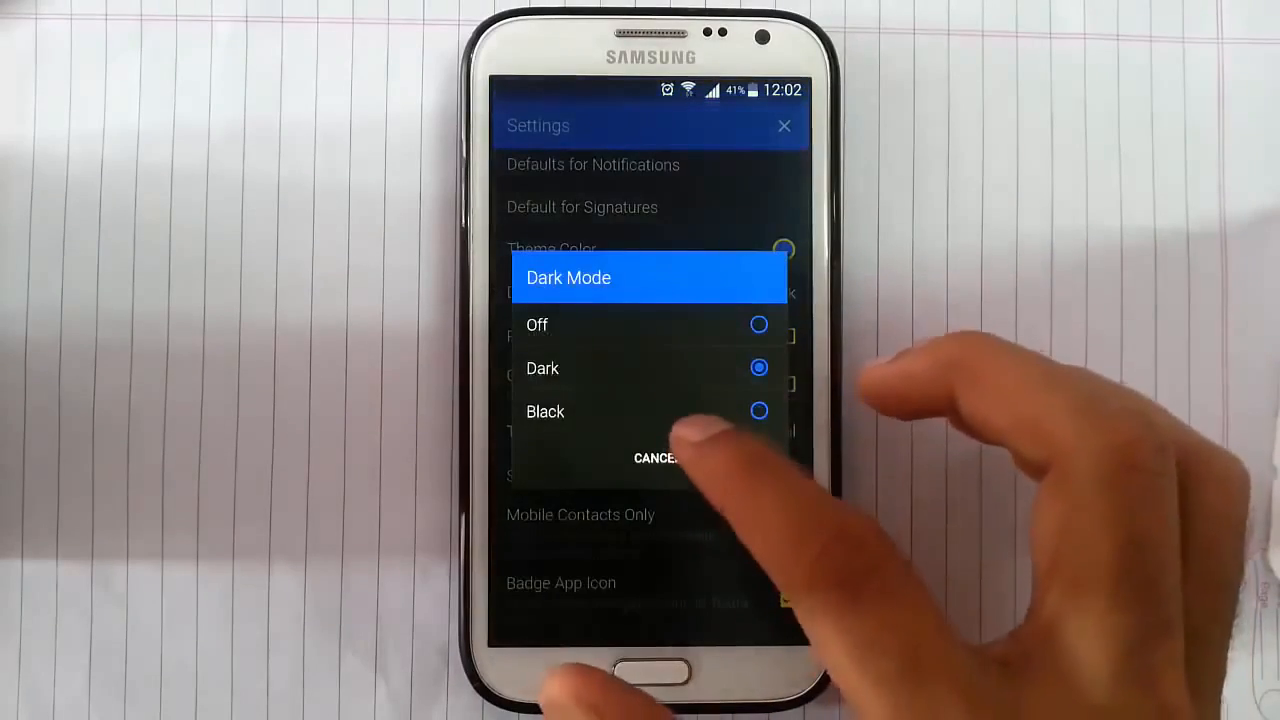
left_click(546, 412)
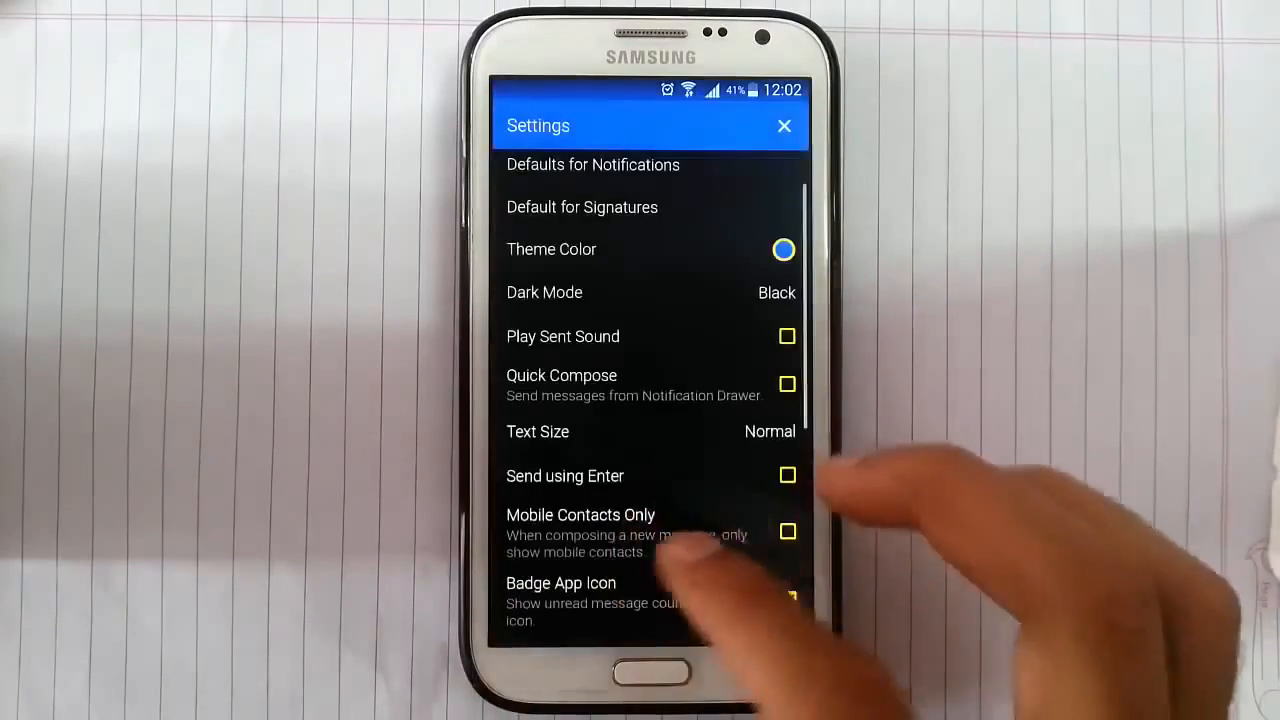
left_click(784, 124)
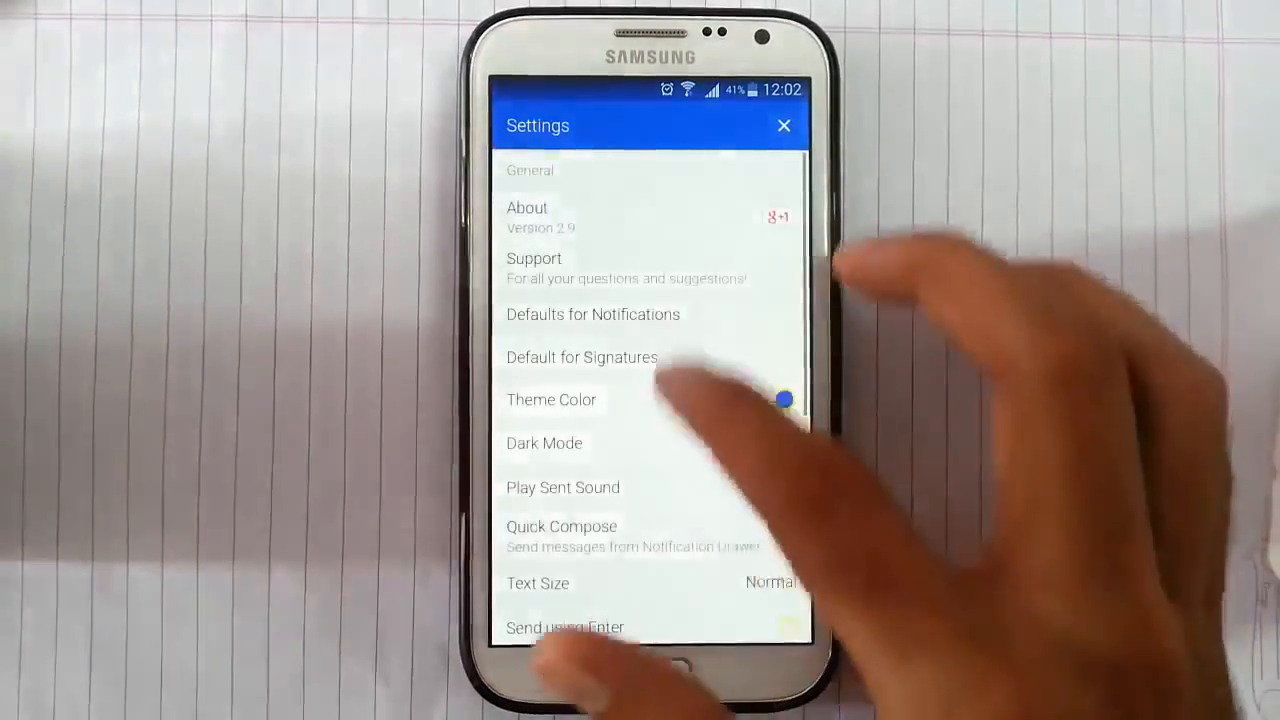
left_click(544, 444)
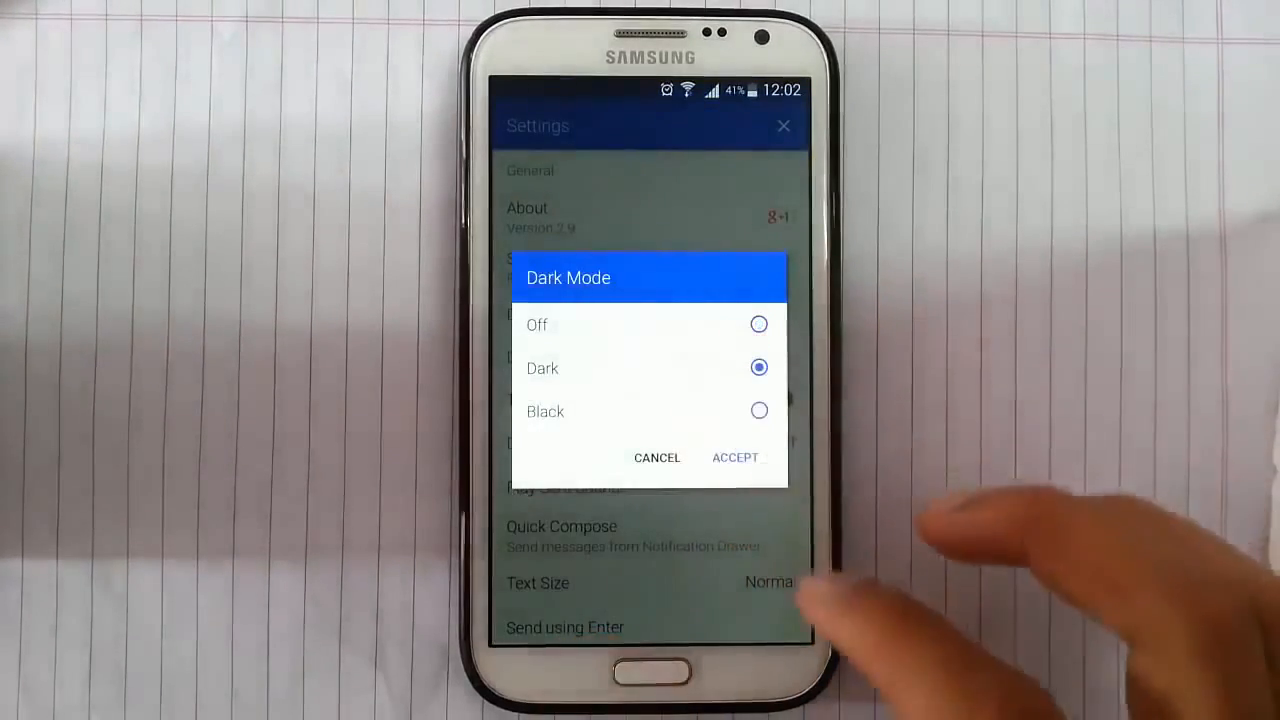
left_click(736, 456)
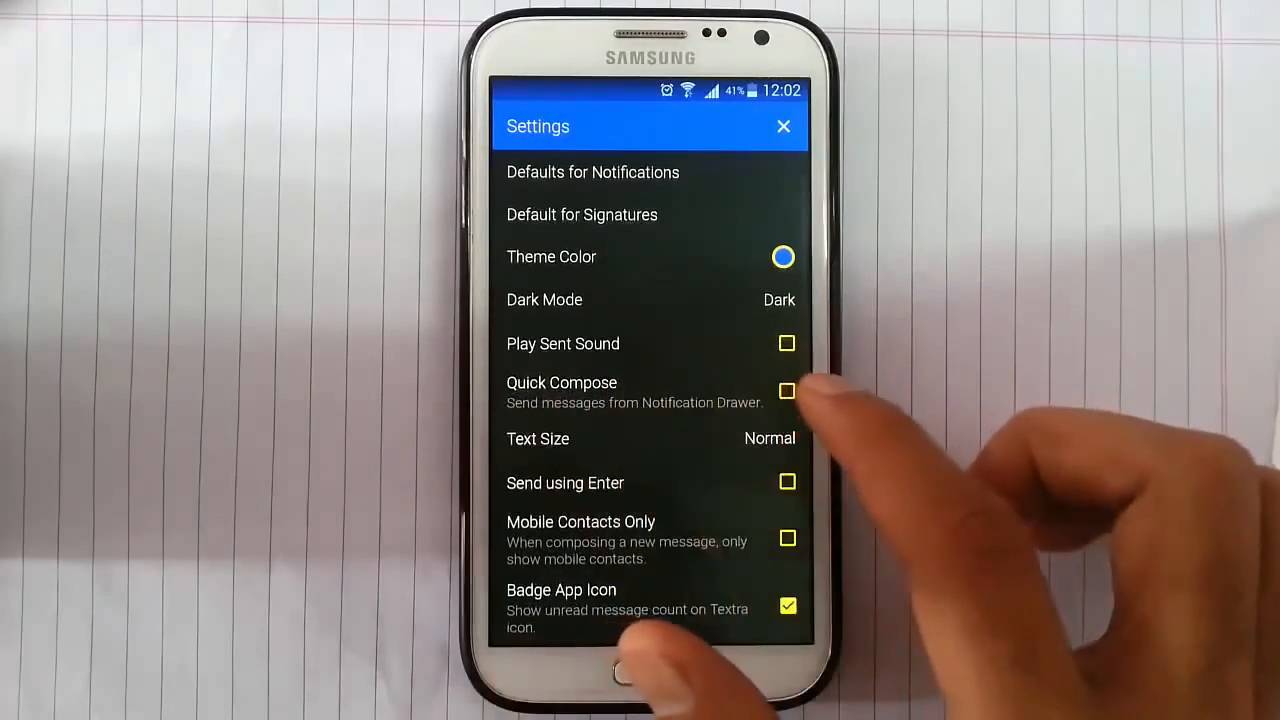
Tick Default for Delivery Reports under SMS and close Settings back to the conversation list.
scroll("down", 3)
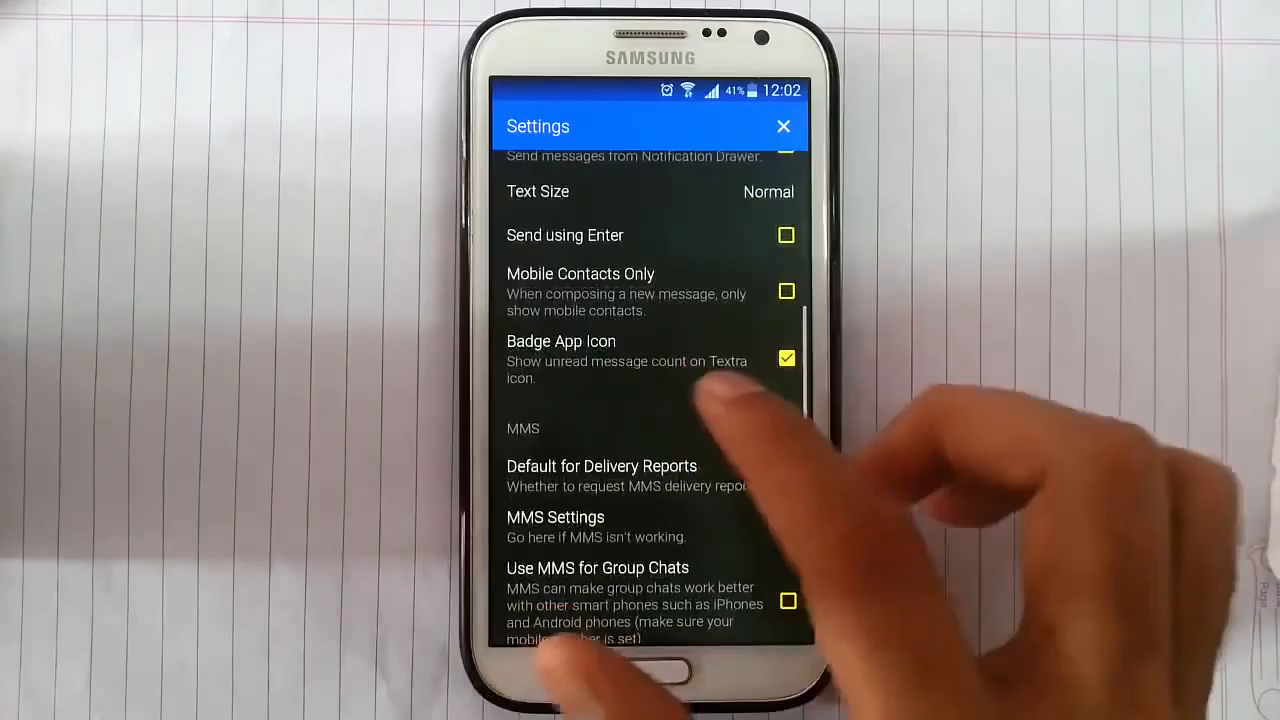
scroll("down", 3)
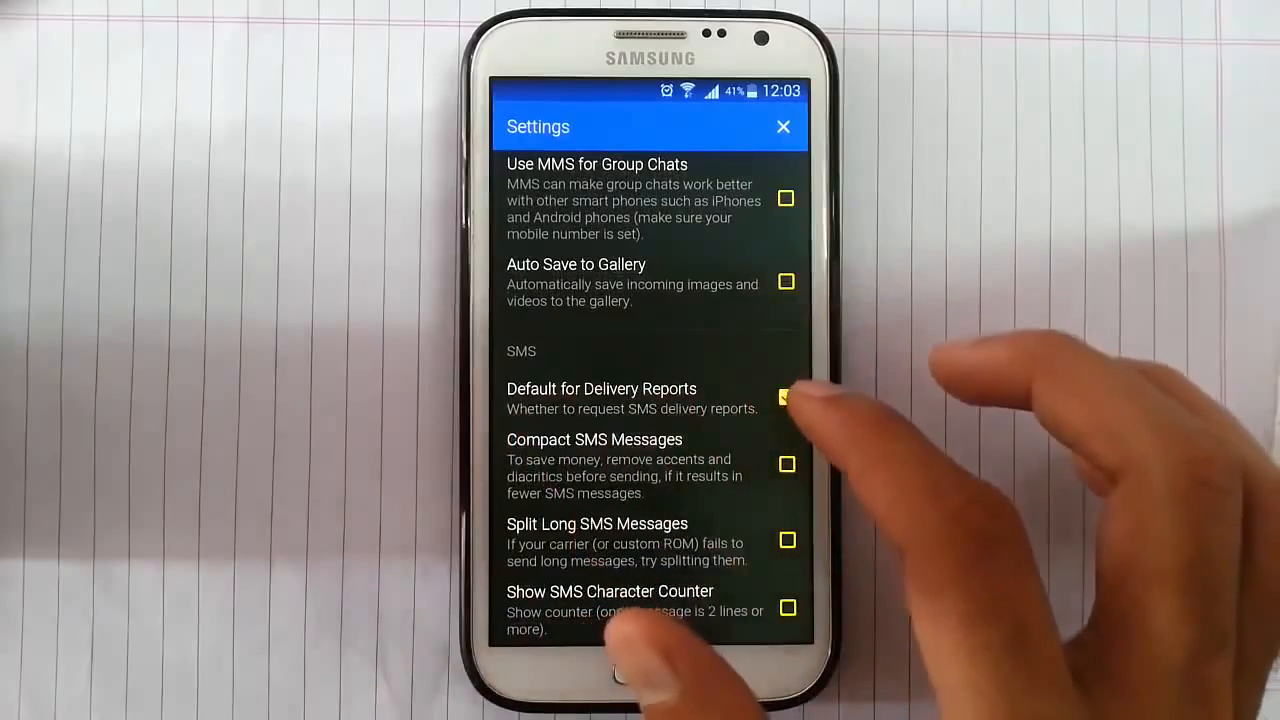
left_click(786, 396)
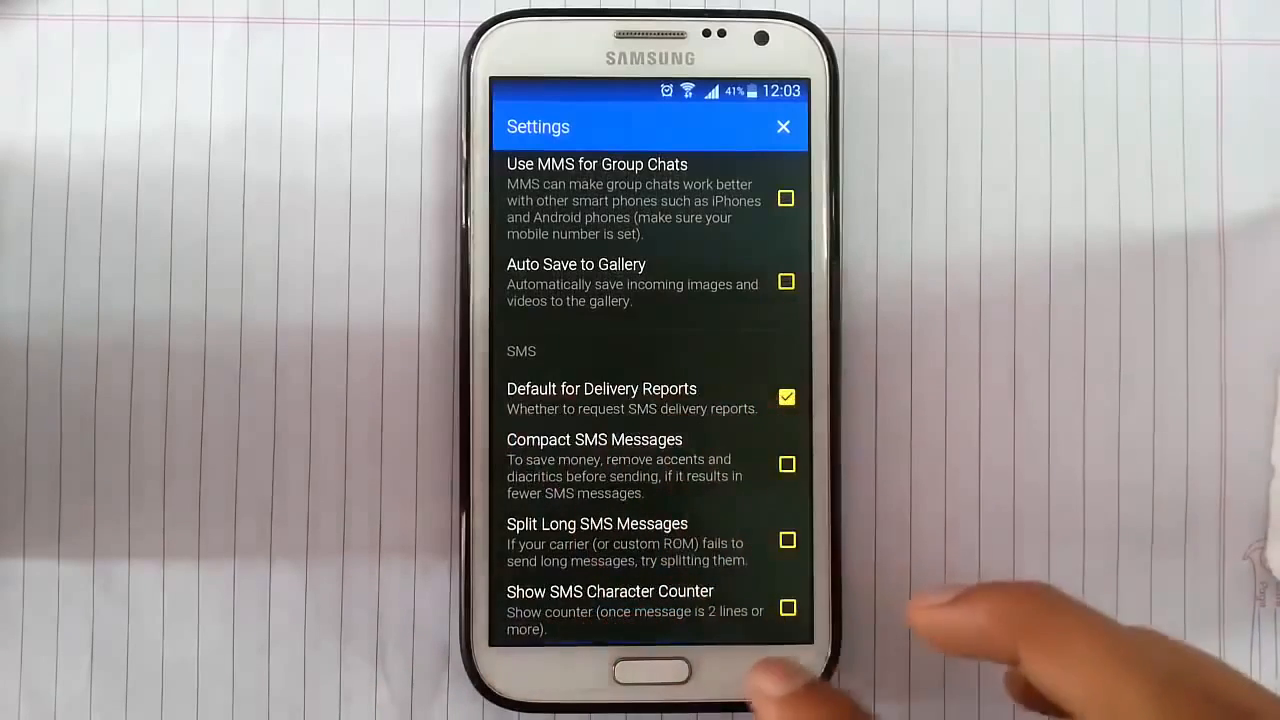
left_click(784, 126)
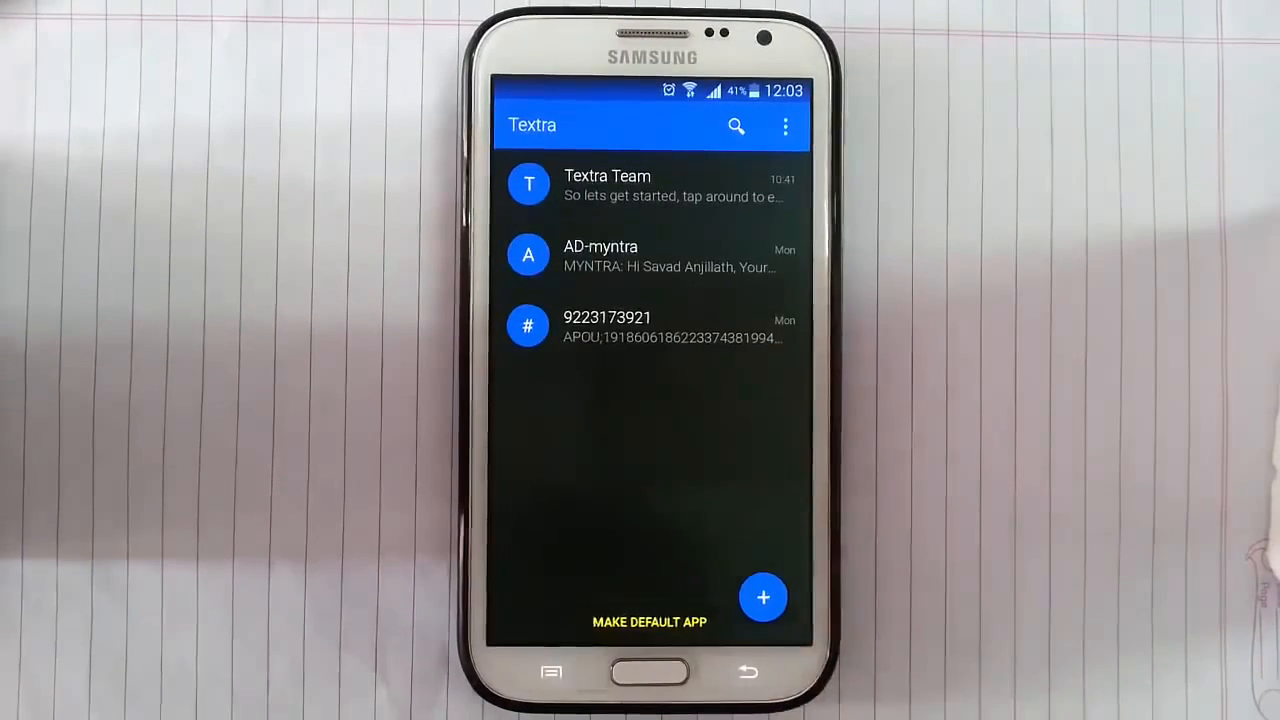
Leave Textra, launch chompSMS from the folder, and open its Settings via the overflow menu.
left_click(648, 672)
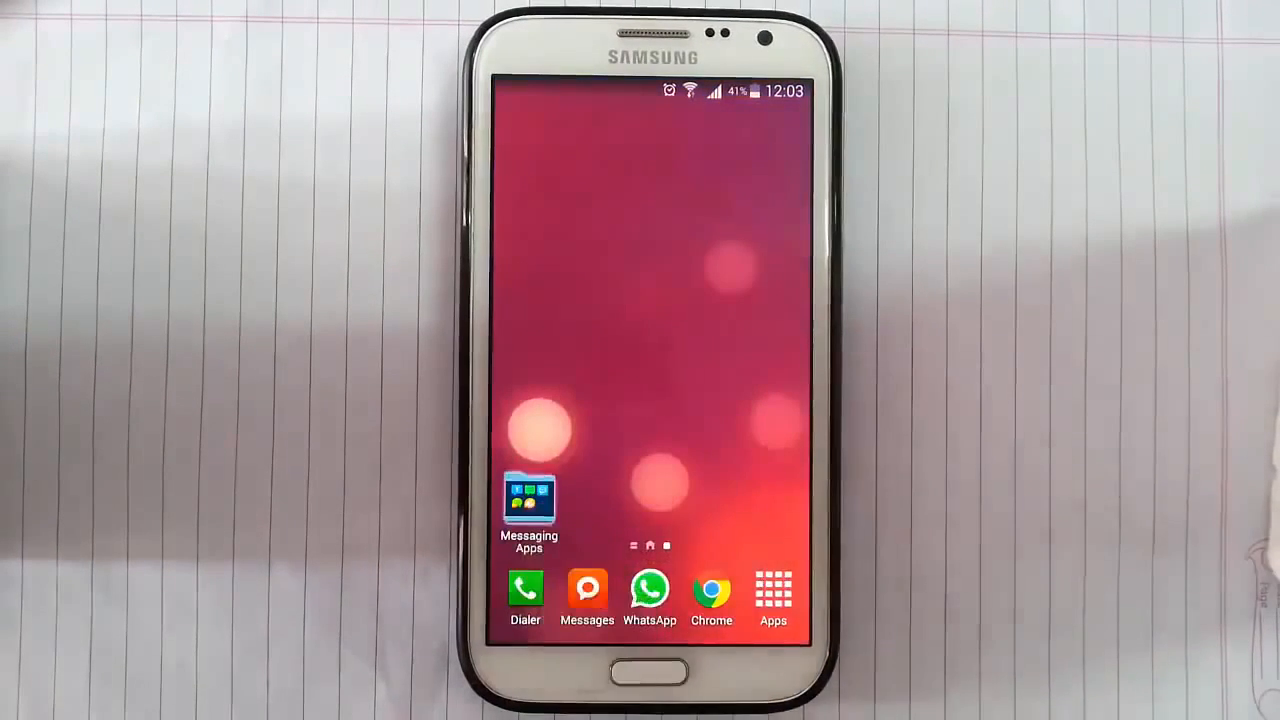
left_click(588, 590)
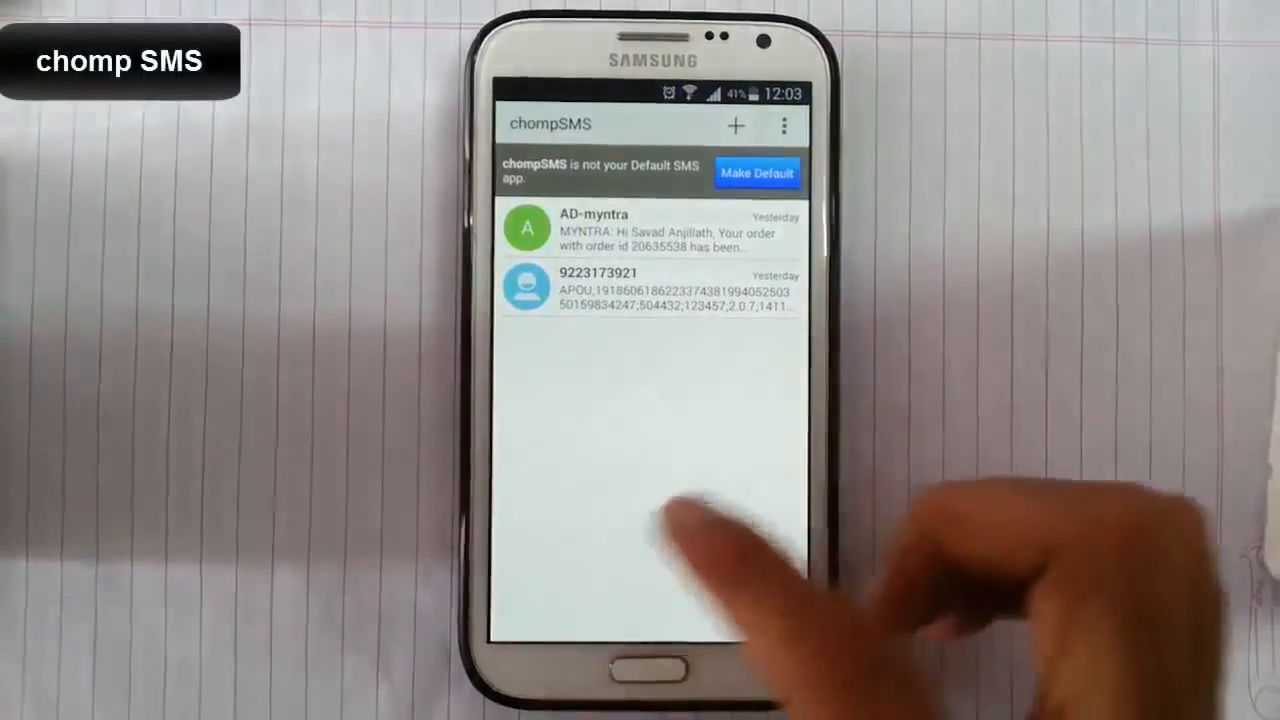
left_click(784, 124)
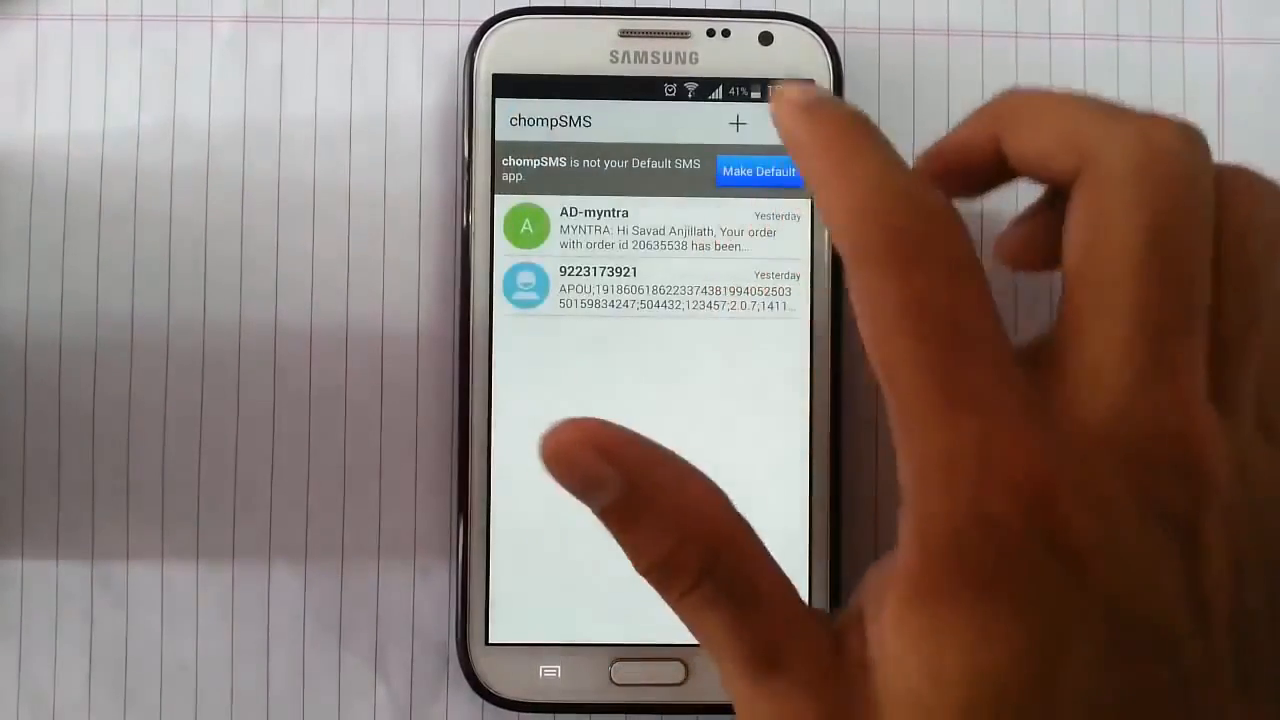
left_click(786, 122)
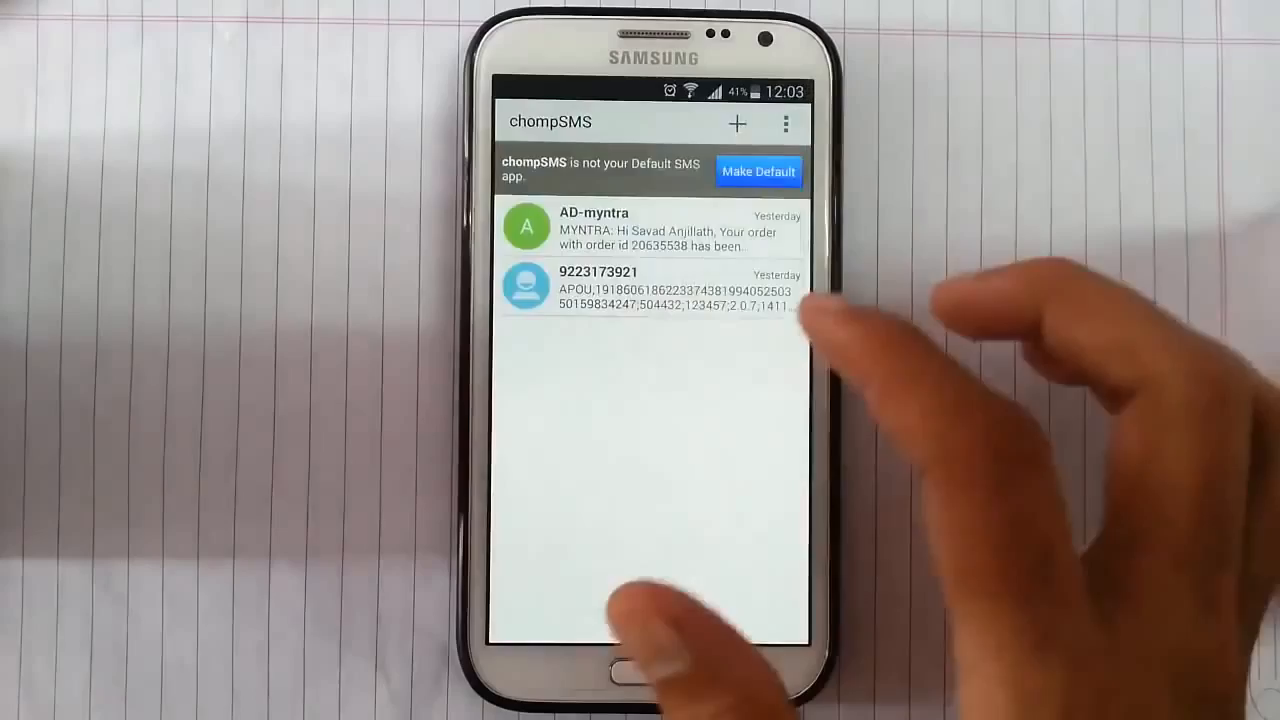
left_click(786, 122)
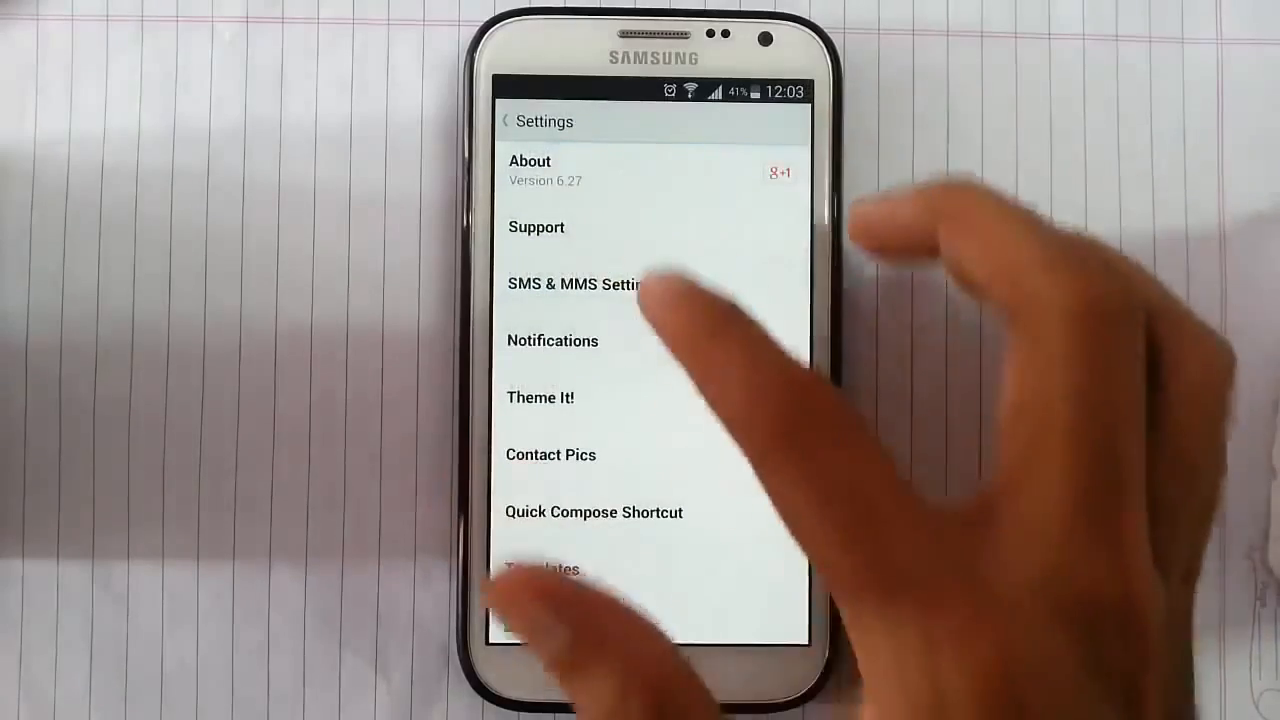
Glance at SMS & MMS Settings, go back, and open the More Stuff settings page.
left_click(574, 284)
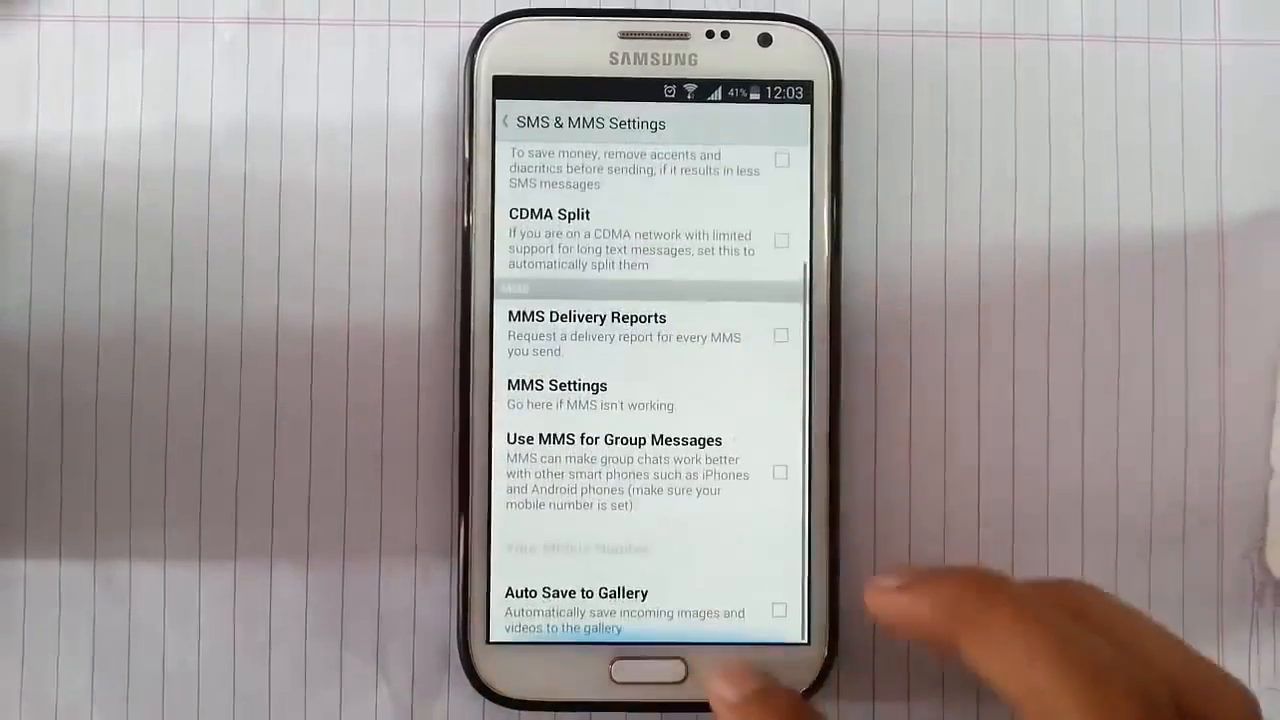
left_click(508, 118)
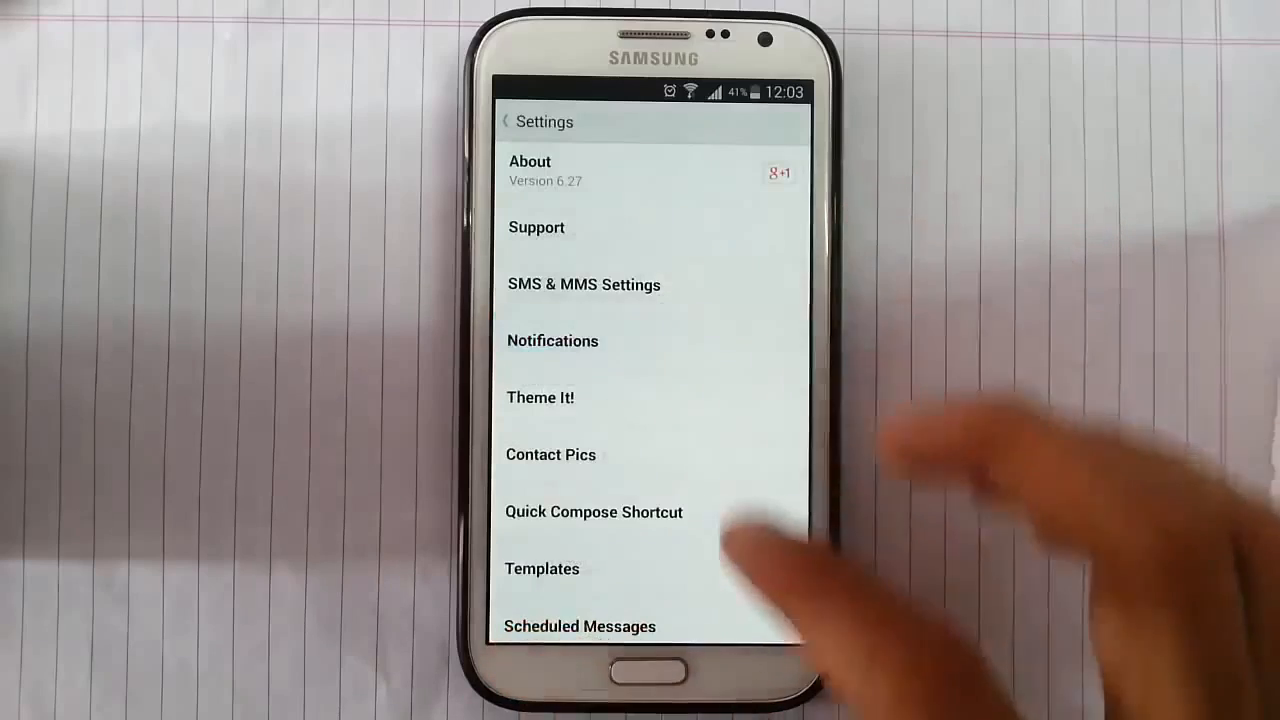
left_click(540, 396)
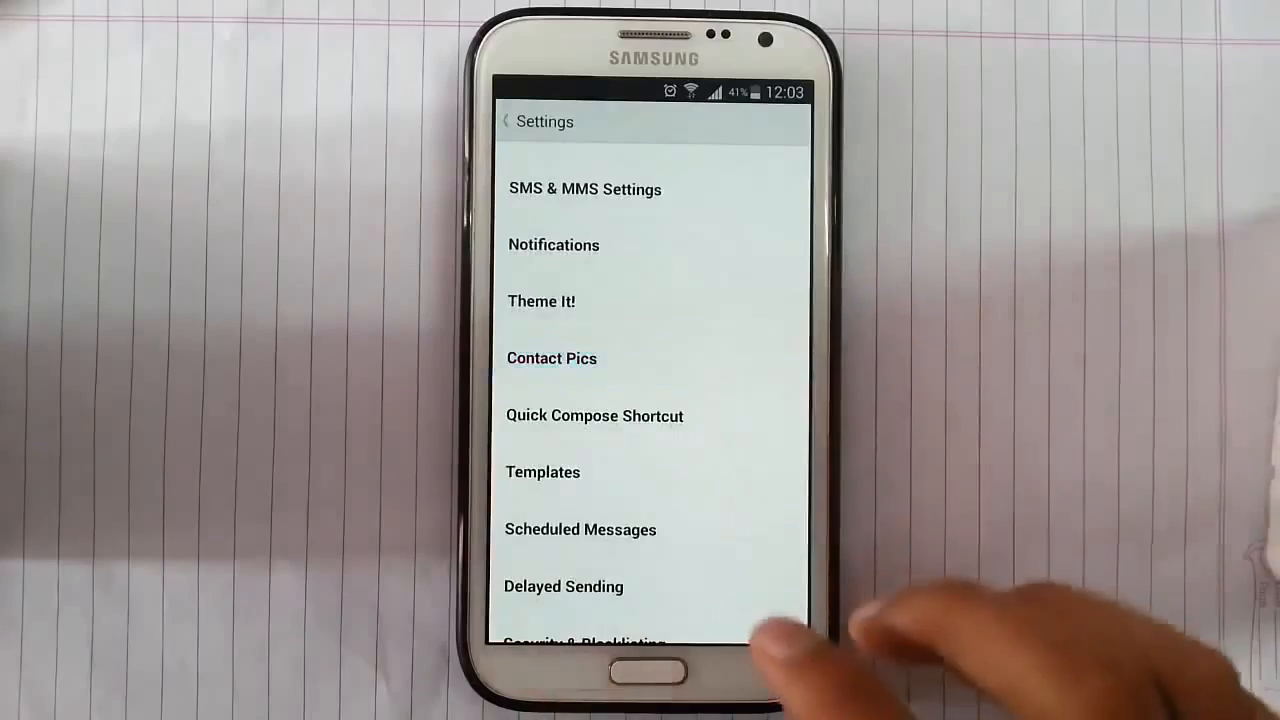
scroll("down", 3)
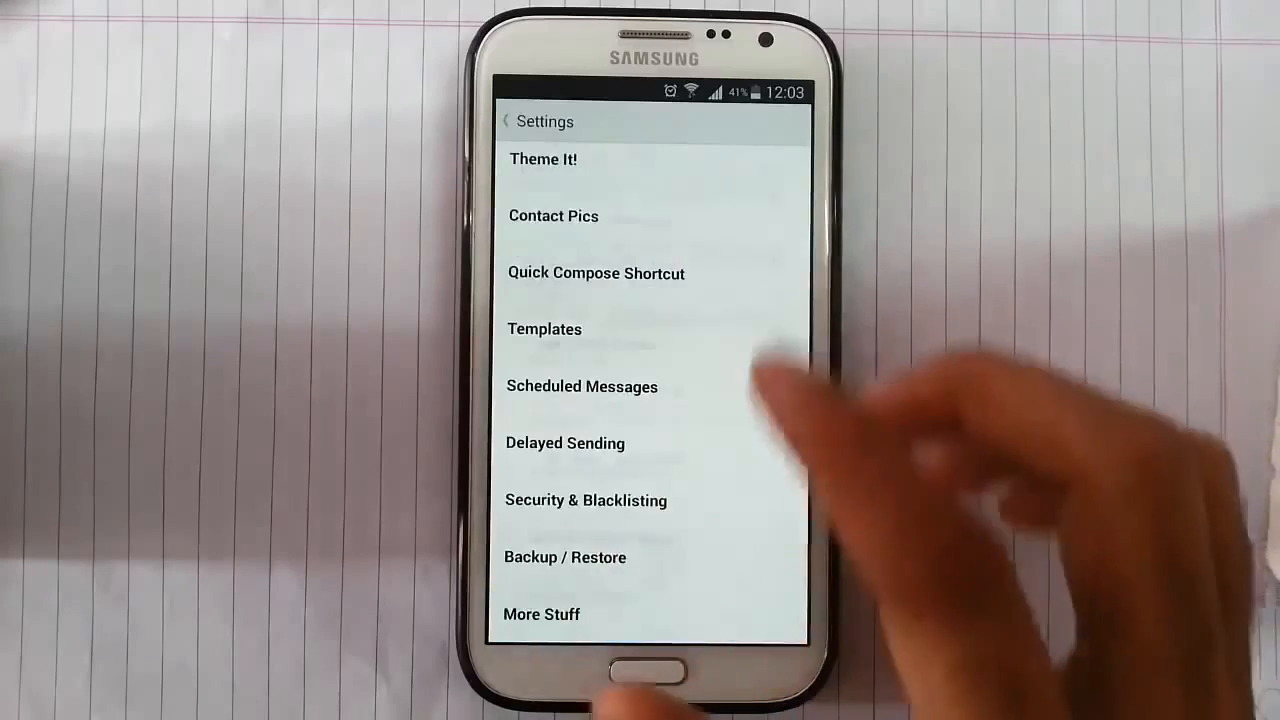
left_click(540, 614)
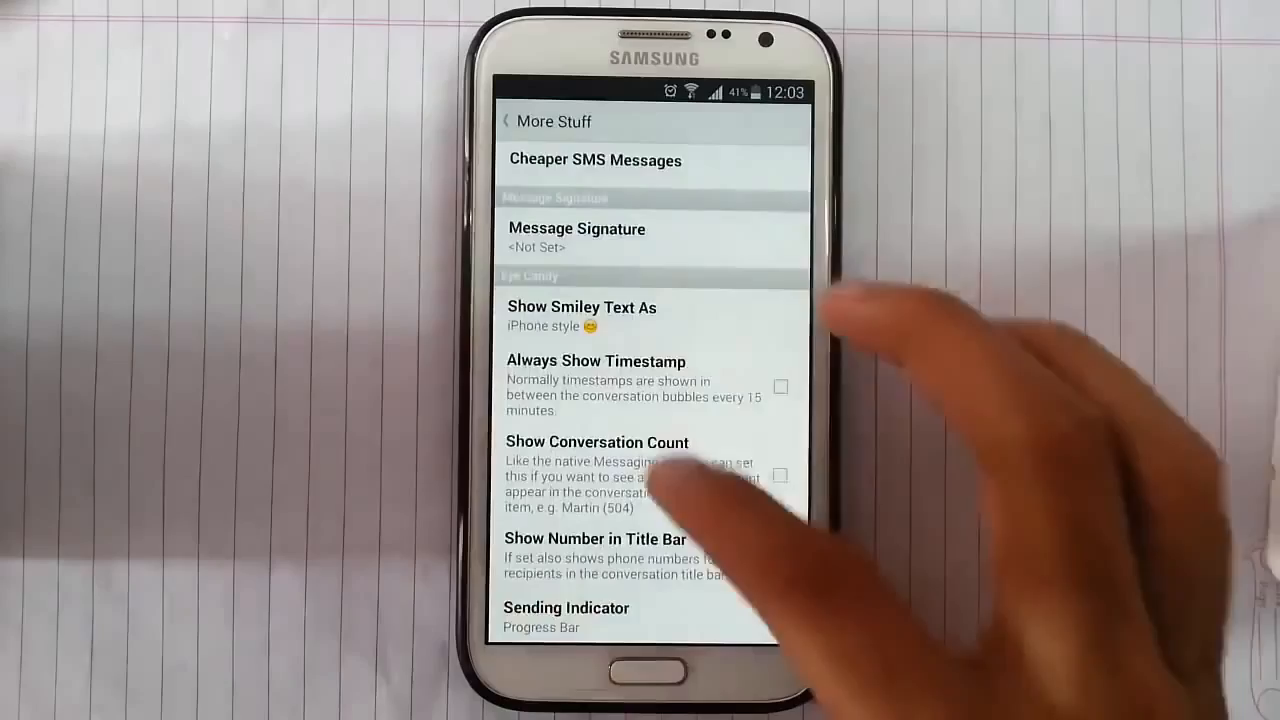
Scroll the More Stuff settings, back out to chompSMS's conversation list, and return to the home screen.
scroll("down", 3)
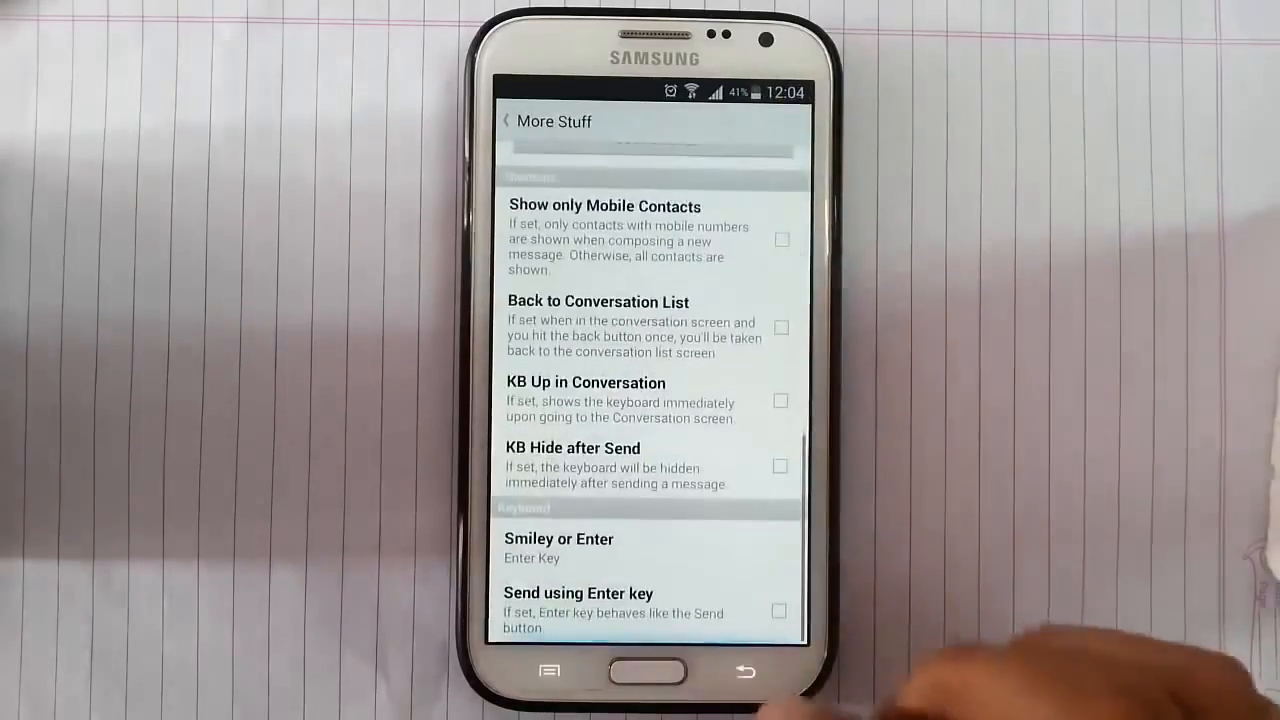
left_click(506, 122)
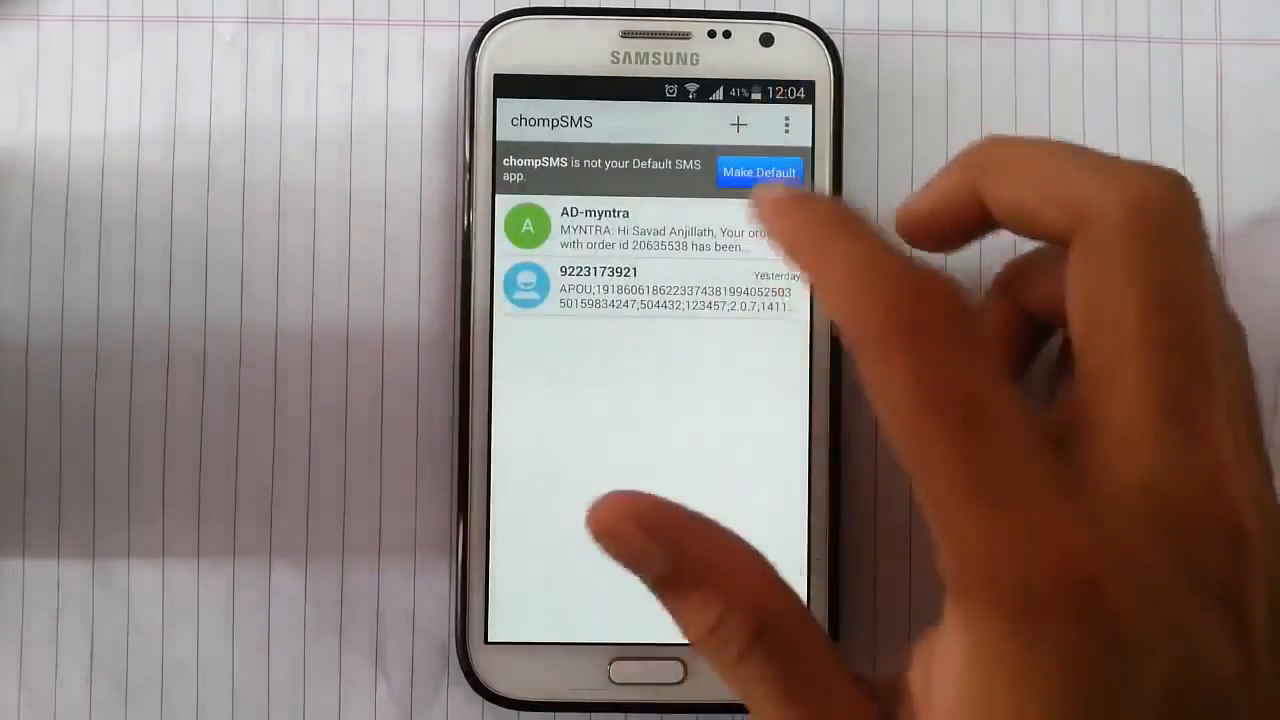
left_click(788, 124)
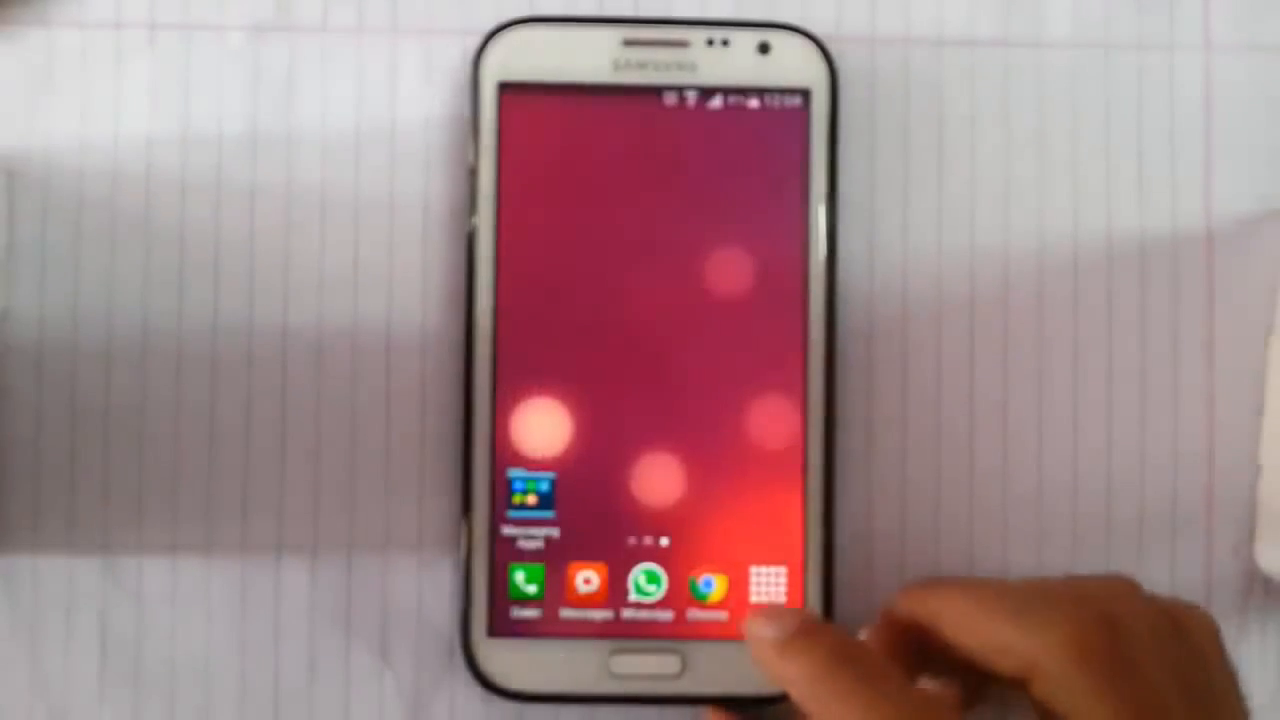
Launch Handcent SMS from the Messaging Apps folder and choose Remind later on its default-app prompt.
left_click(528, 500)
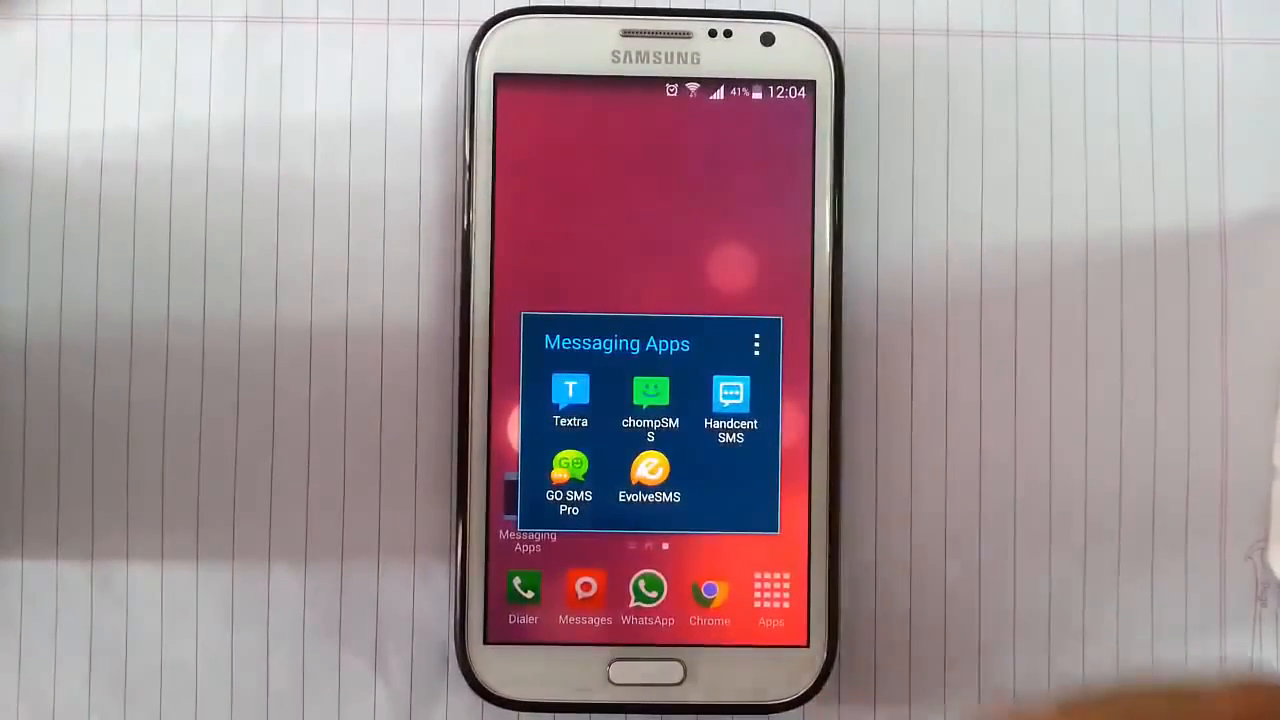
left_click(732, 390)
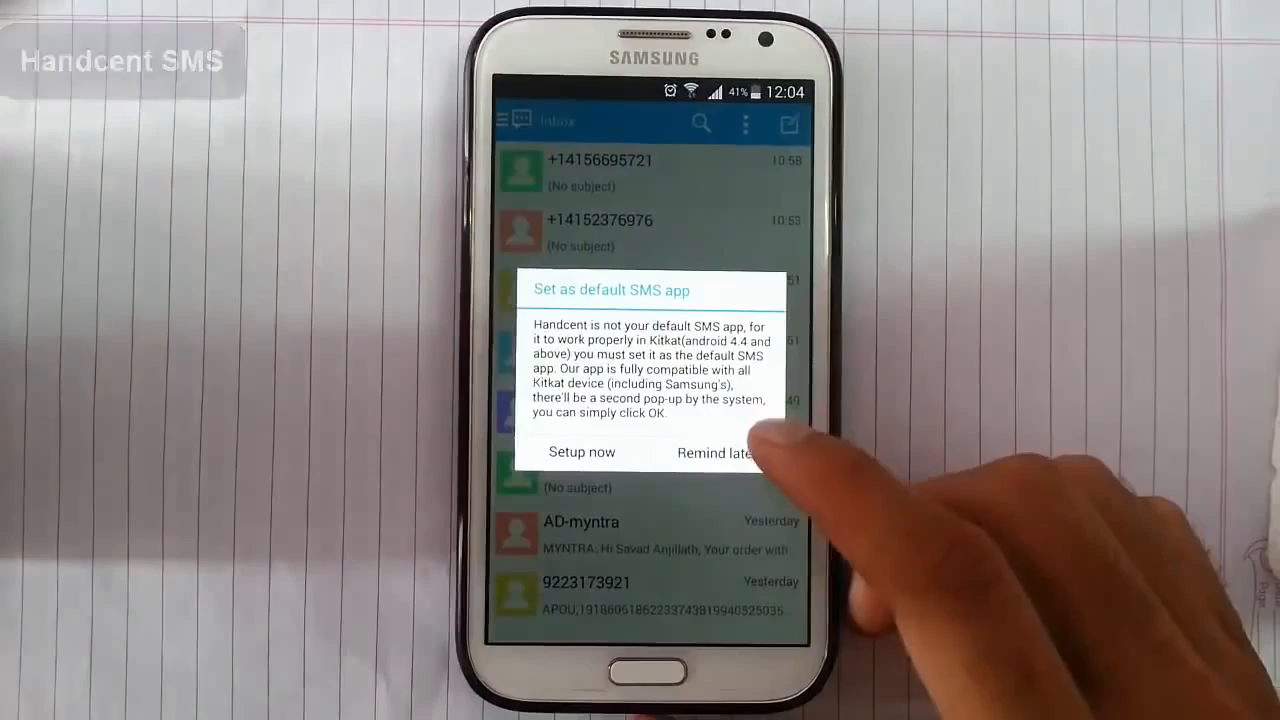
left_click(714, 452)
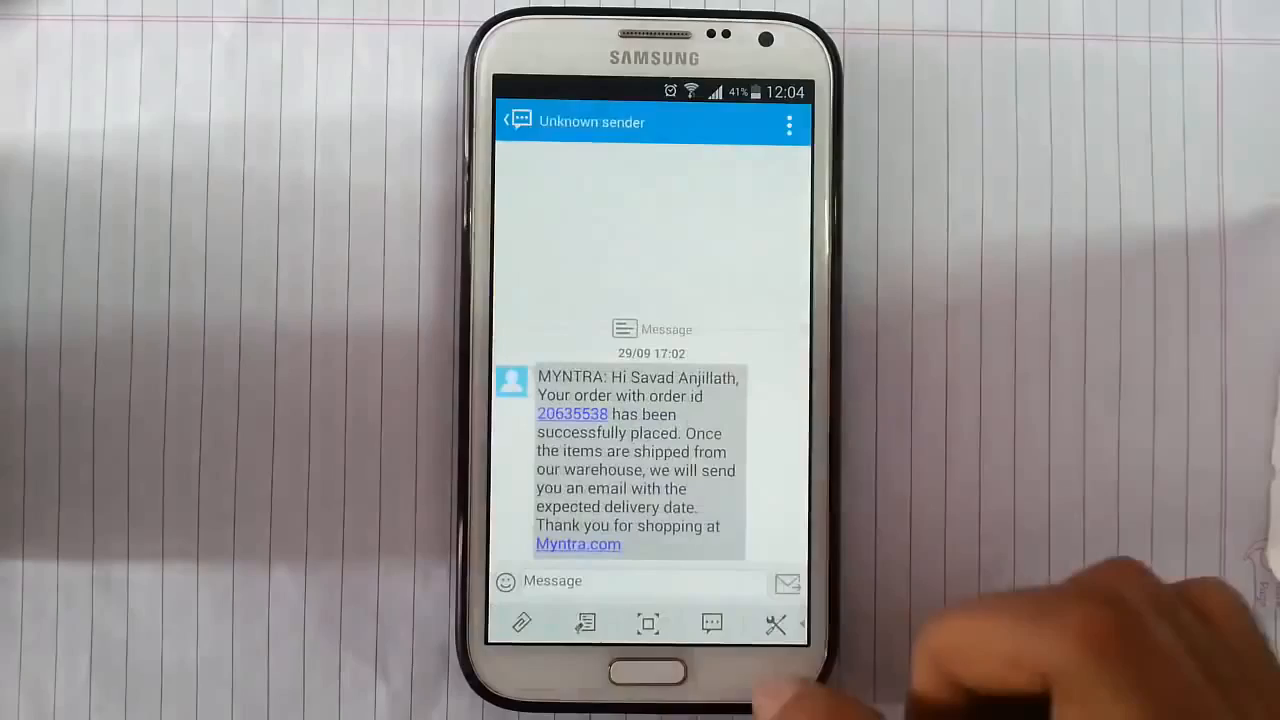
Back out of the Myntra conversation to the Handcent Inbox.
left_click(512, 122)
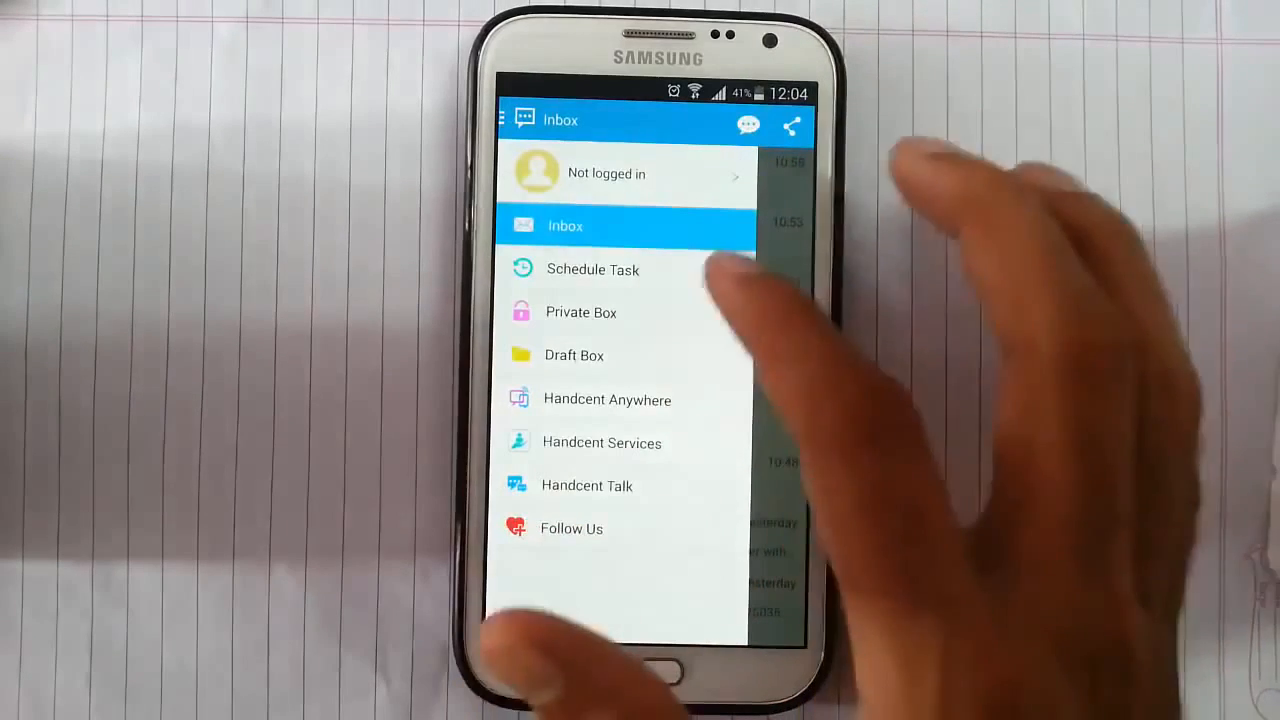
mouse_move(650, 420)
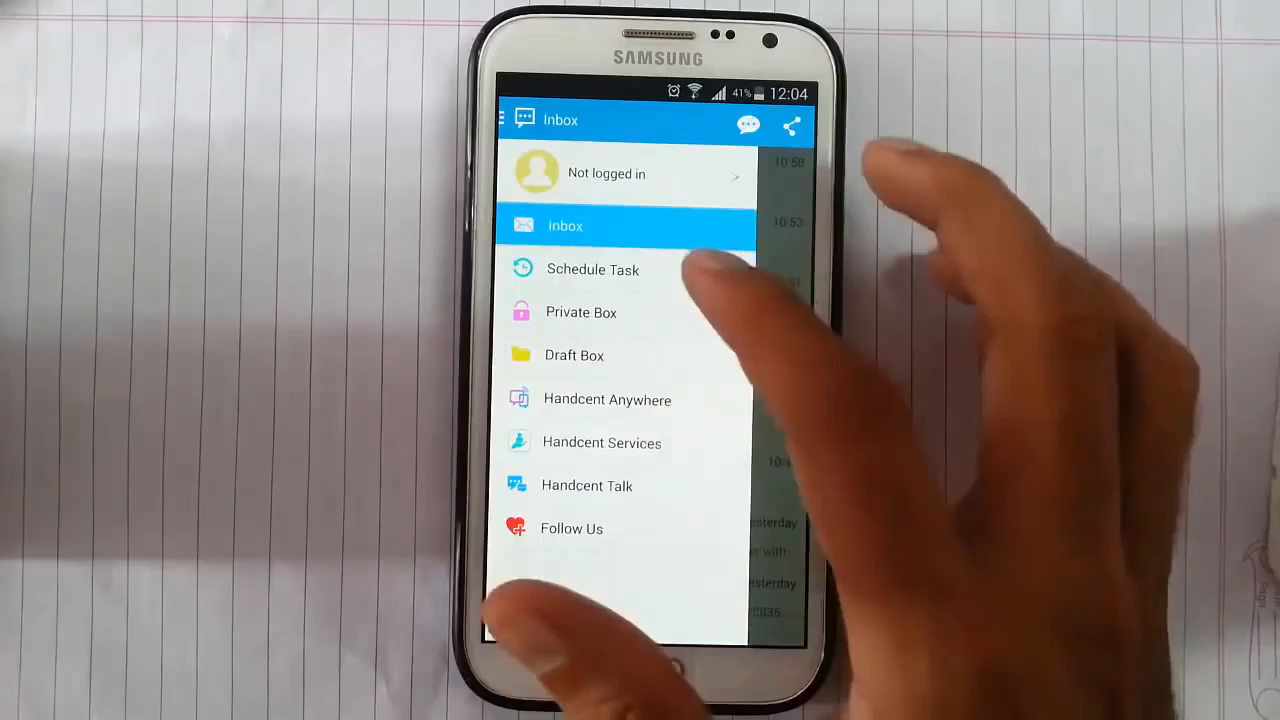
Close Handcent's drawer and dismiss a conversation's options such as Blacklist and Add to private box.
left_click(592, 268)
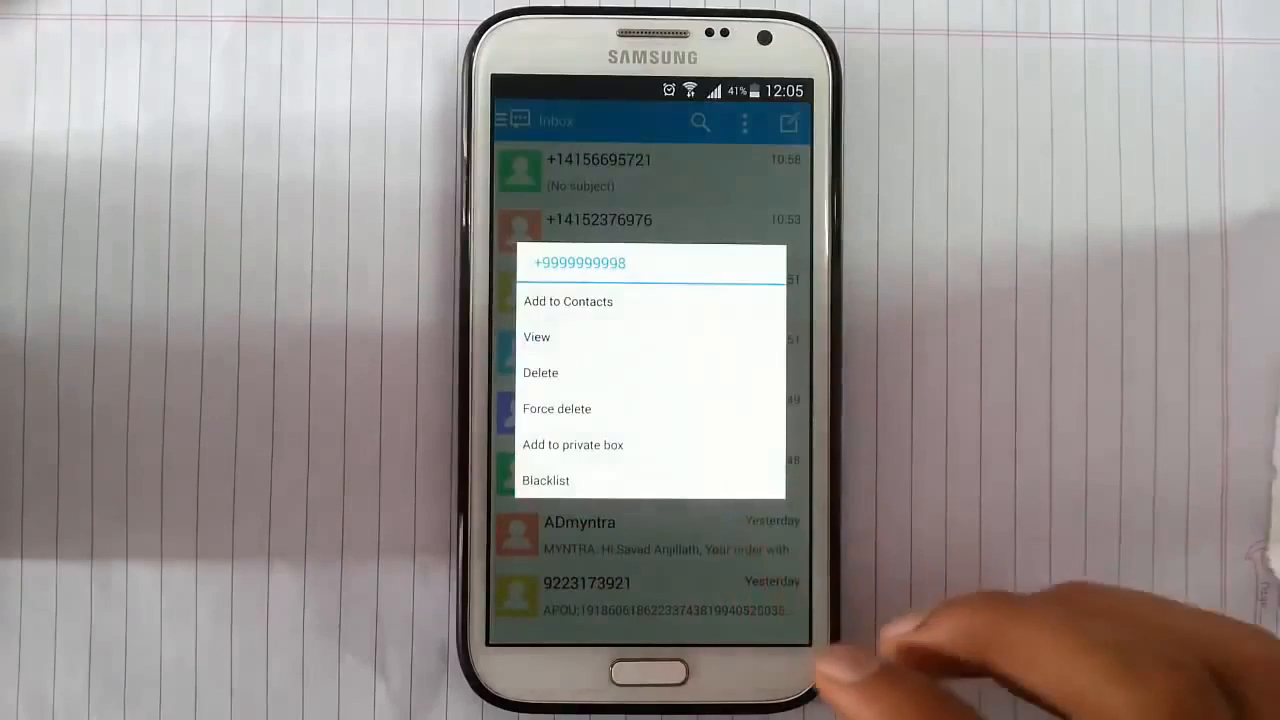
left_click(748, 672)
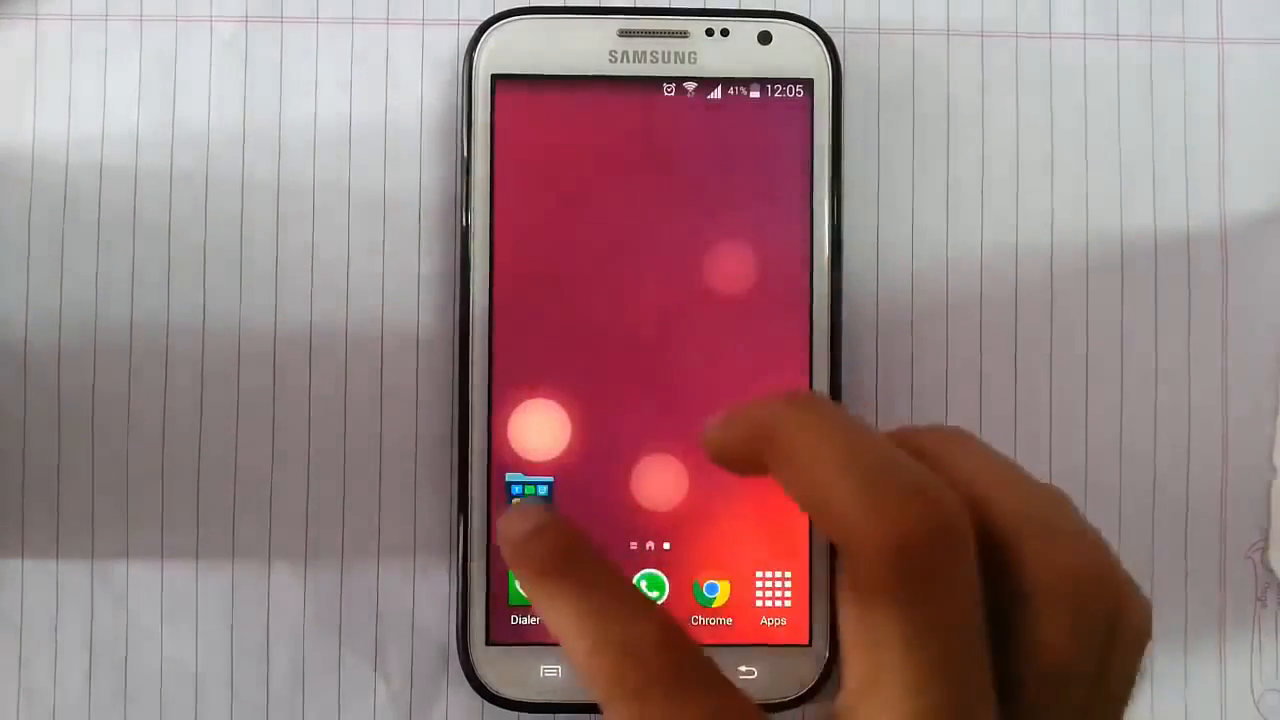
Launch GO SMS Pro from the Messaging Apps folder and reach Settings via its side menu.
left_click(528, 496)
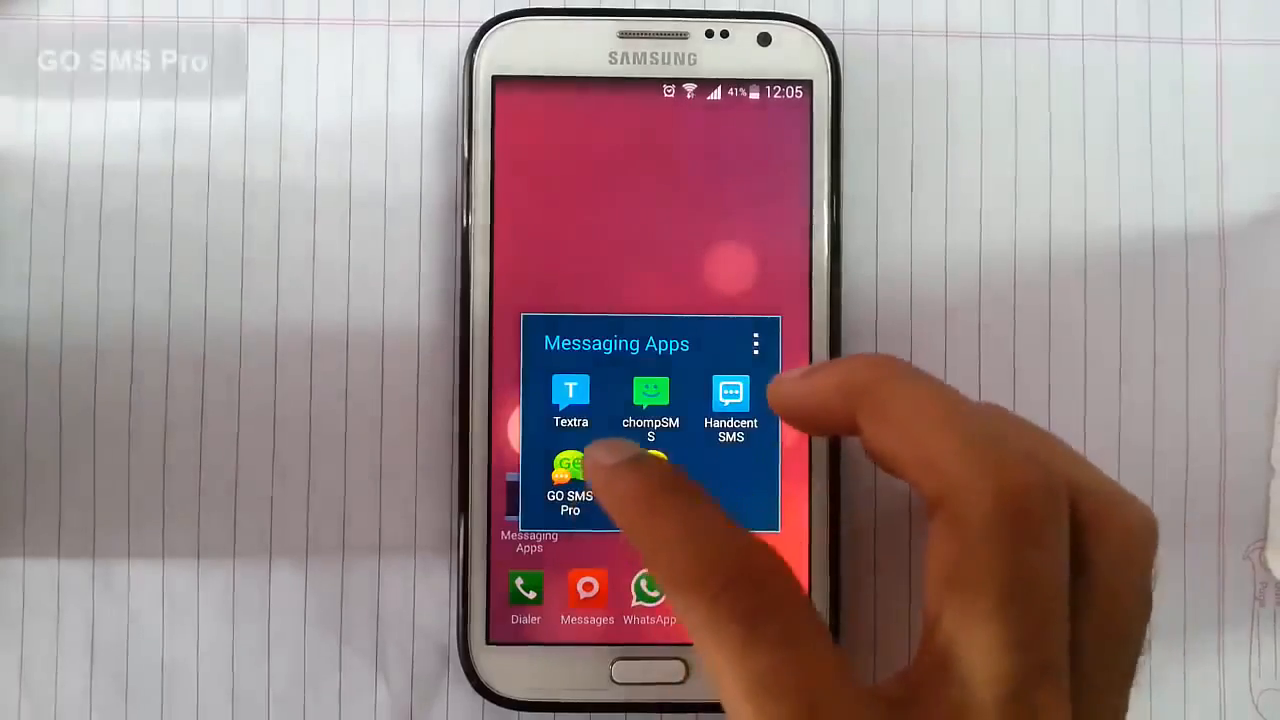
left_click(568, 470)
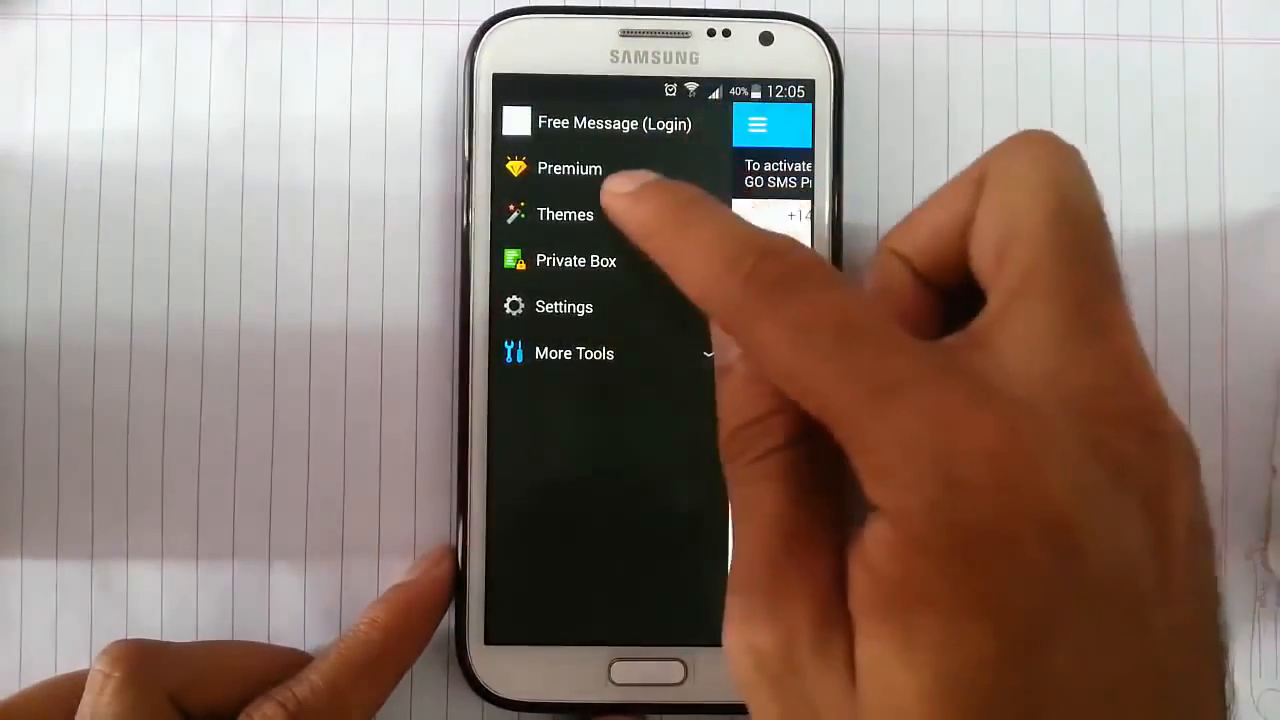
left_click(564, 214)
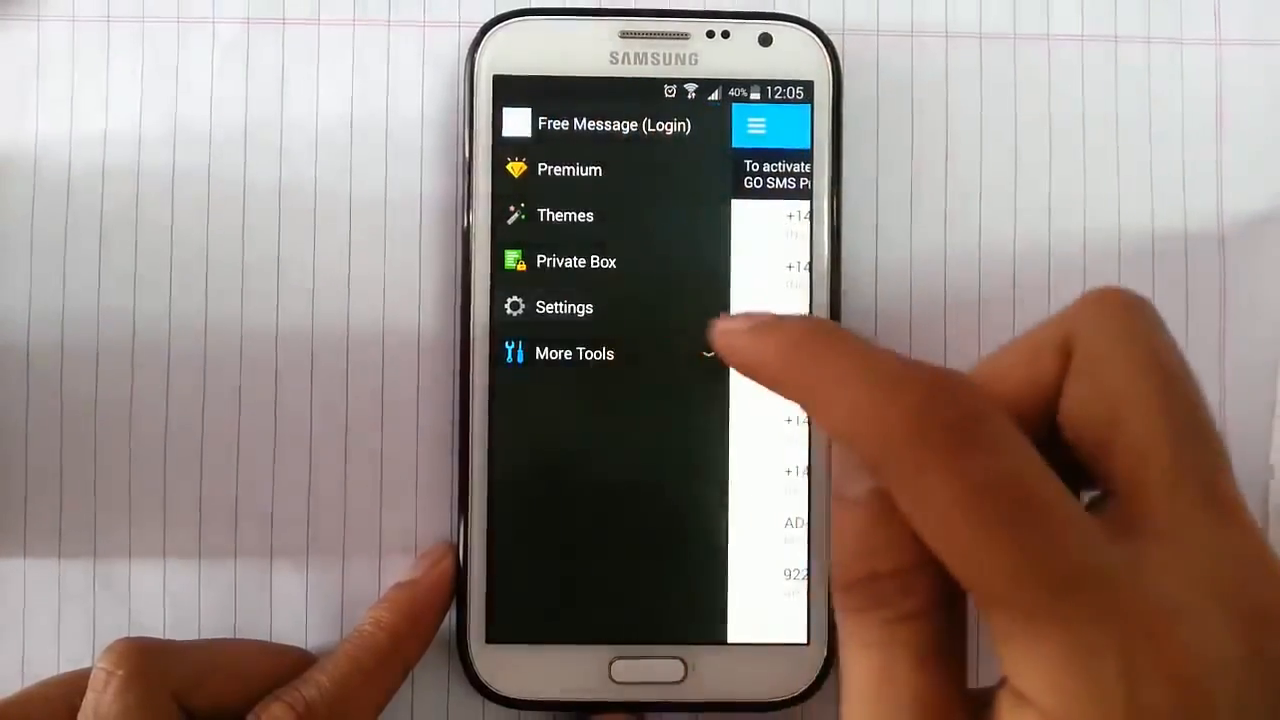
left_click(564, 308)
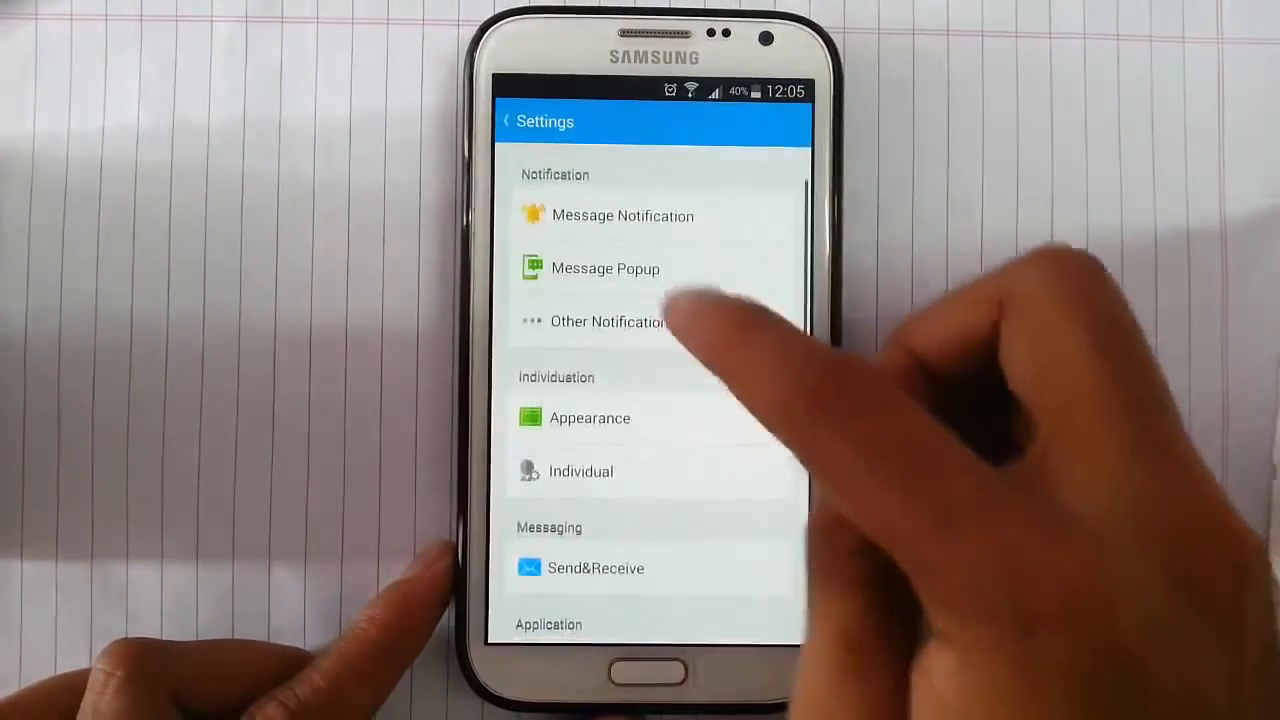
View Other Notification, browse the remaining GO SMS Pro settings, and return to the side menu.
left_click(608, 320)
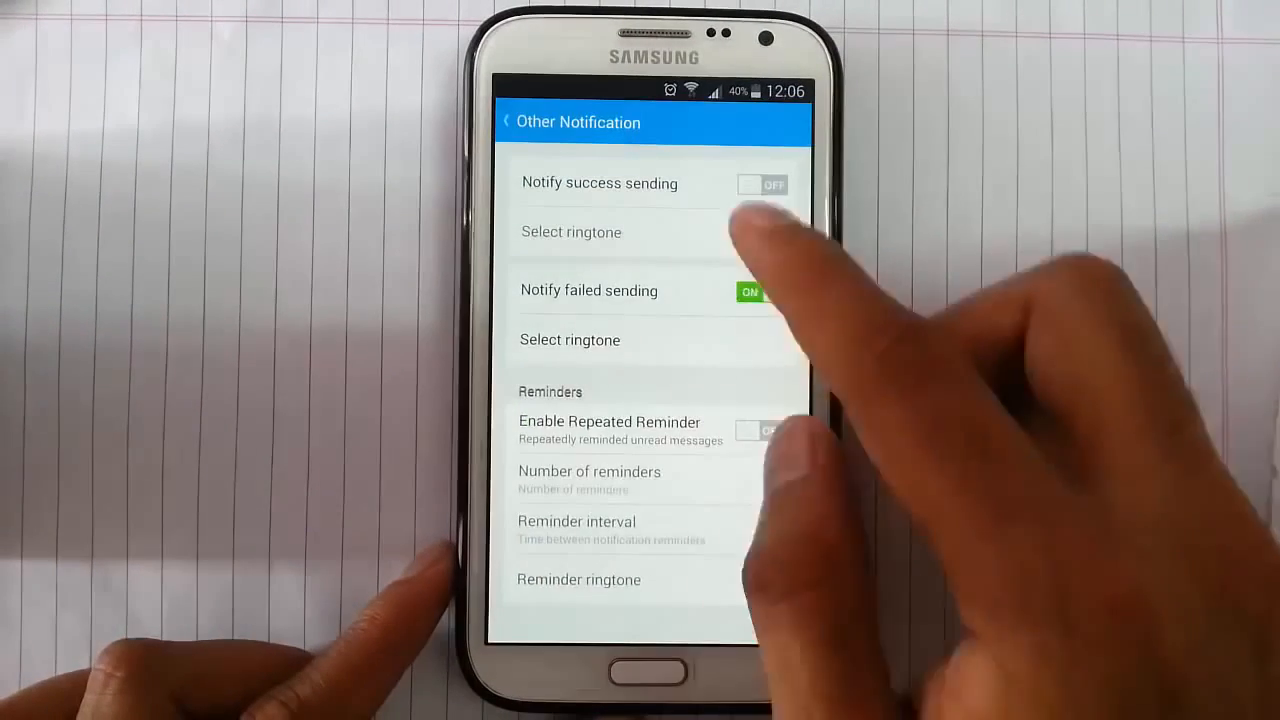
left_click(504, 122)
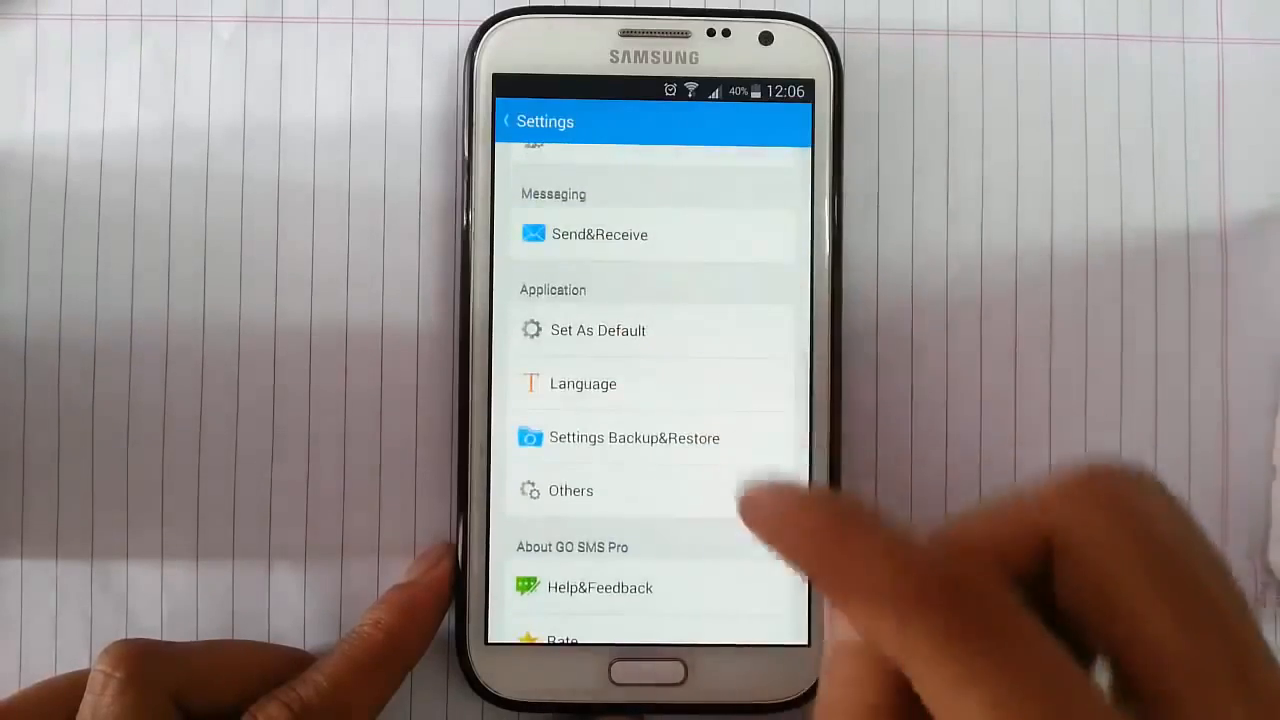
left_click(600, 234)
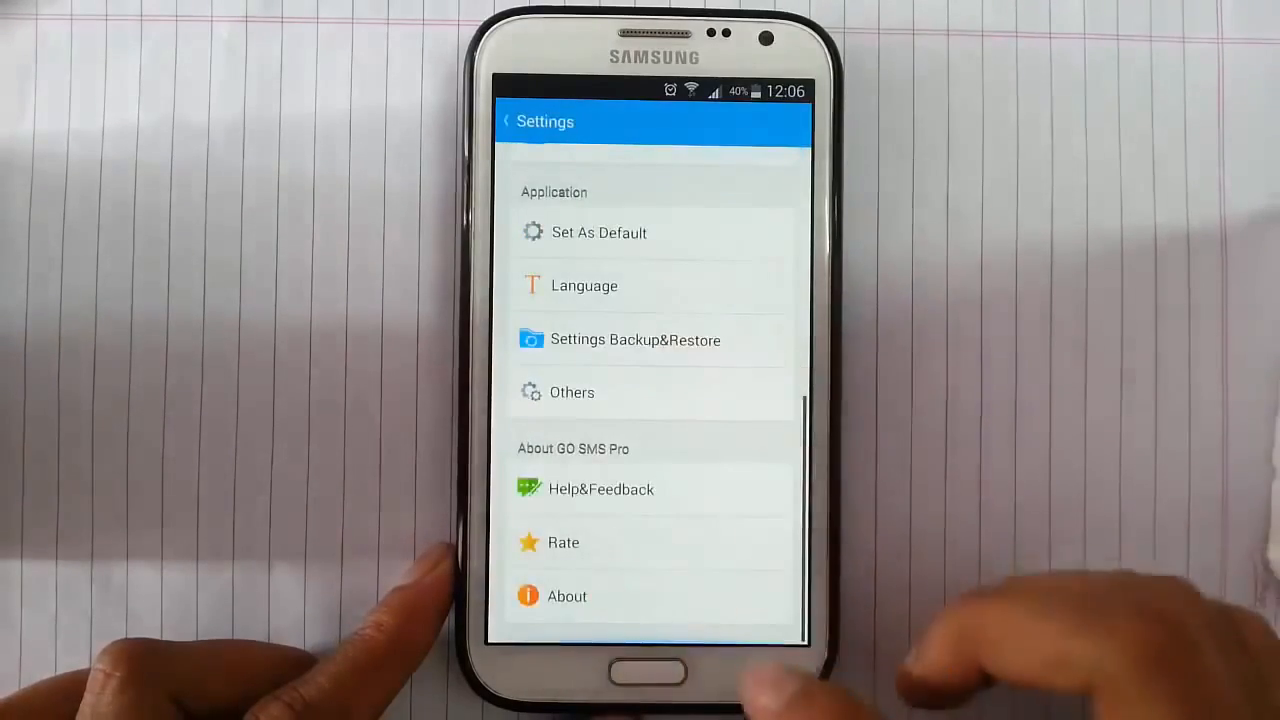
left_click(504, 122)
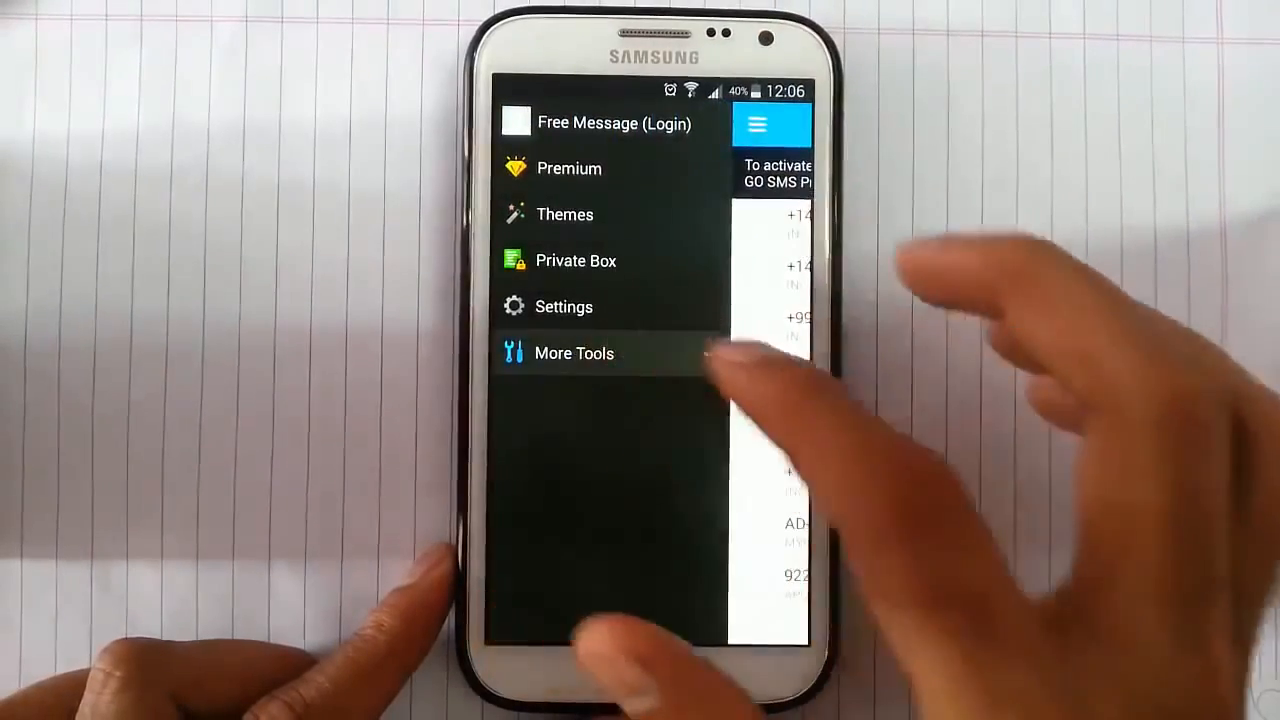
Cancel the Change messaging app prompt for GO SMS Pro and exit to the home screen.
left_click(574, 352)
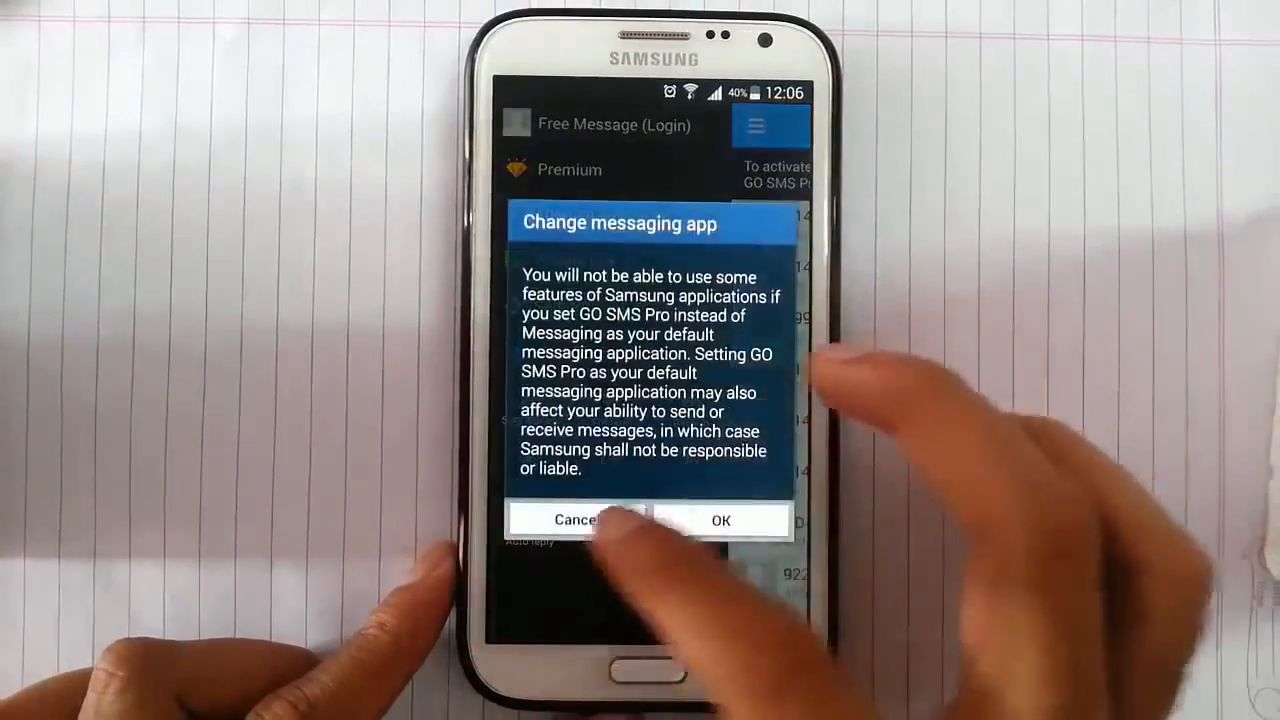
left_click(584, 520)
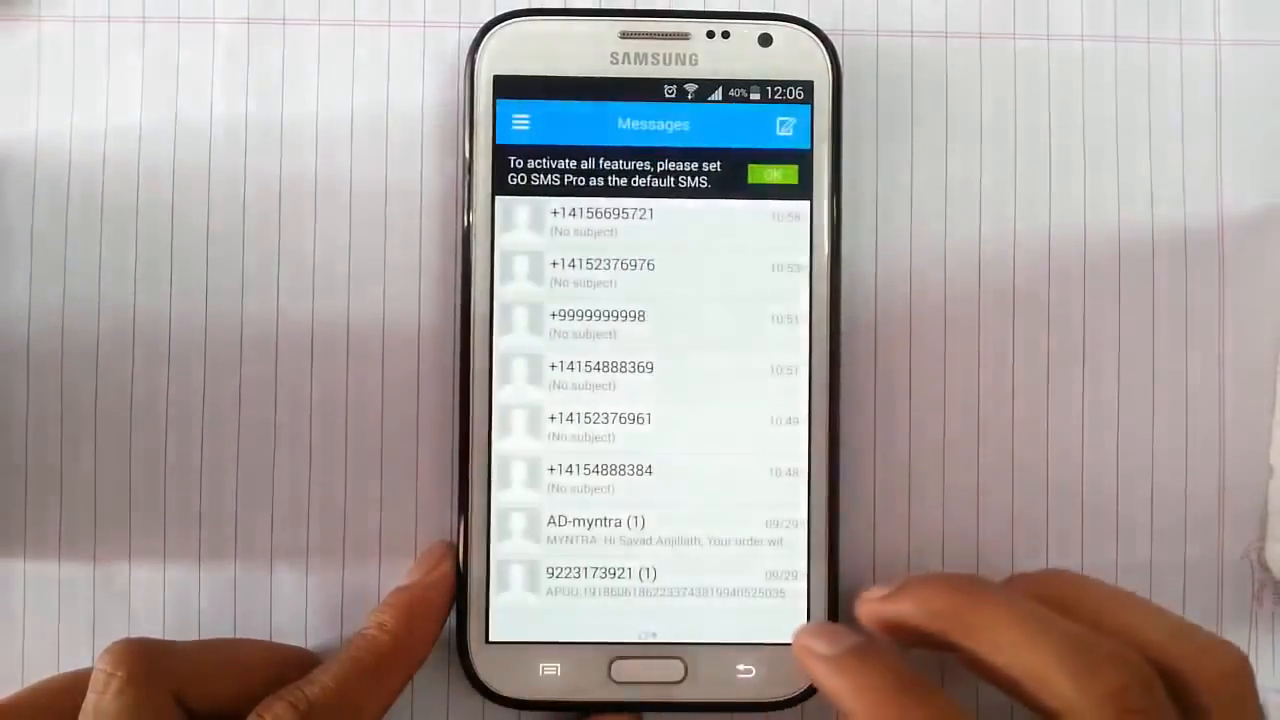
left_click(652, 670)
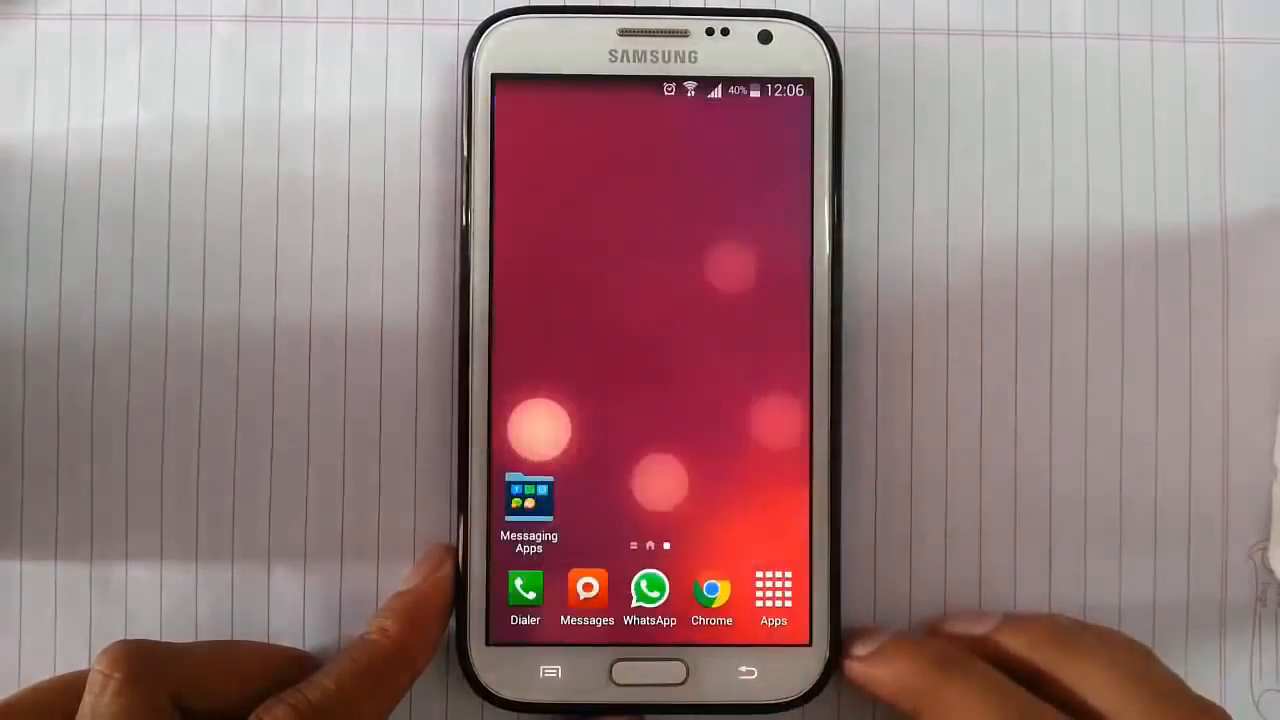
Launch EvolveSMS from the Messaging Apps folder and reach its Settings links from the drawer.
left_click(528, 496)
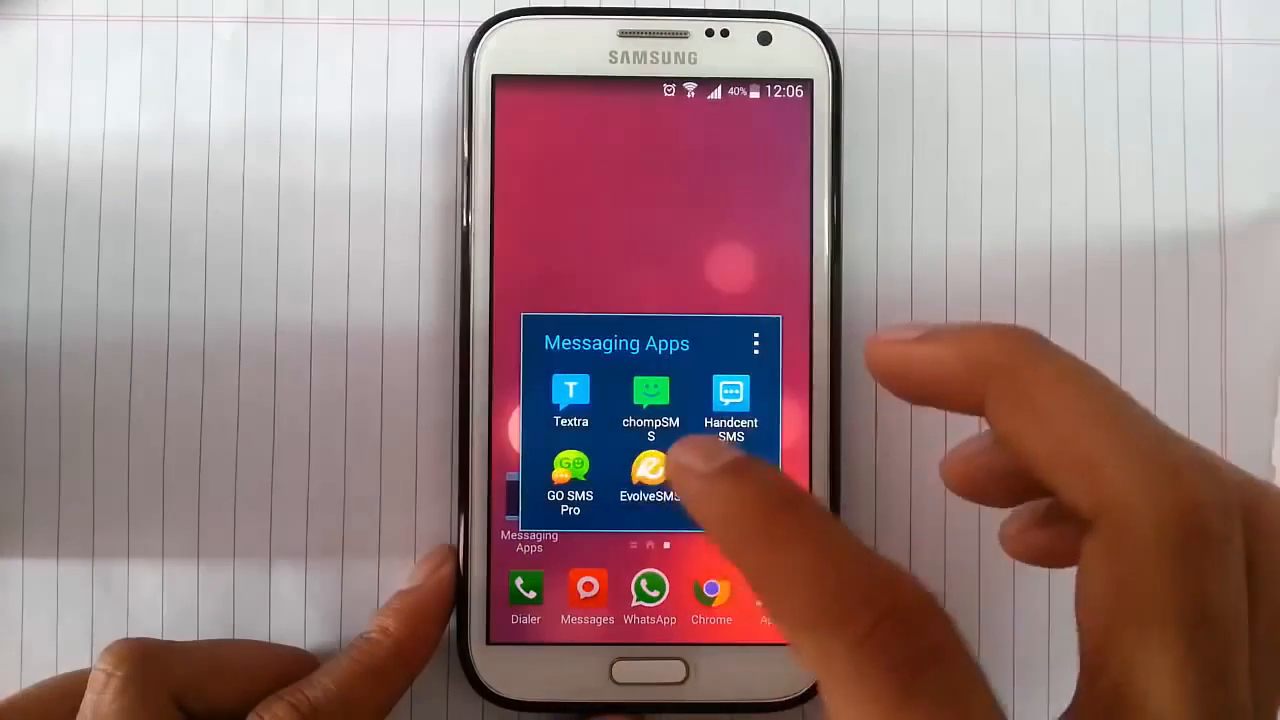
left_click(650, 476)
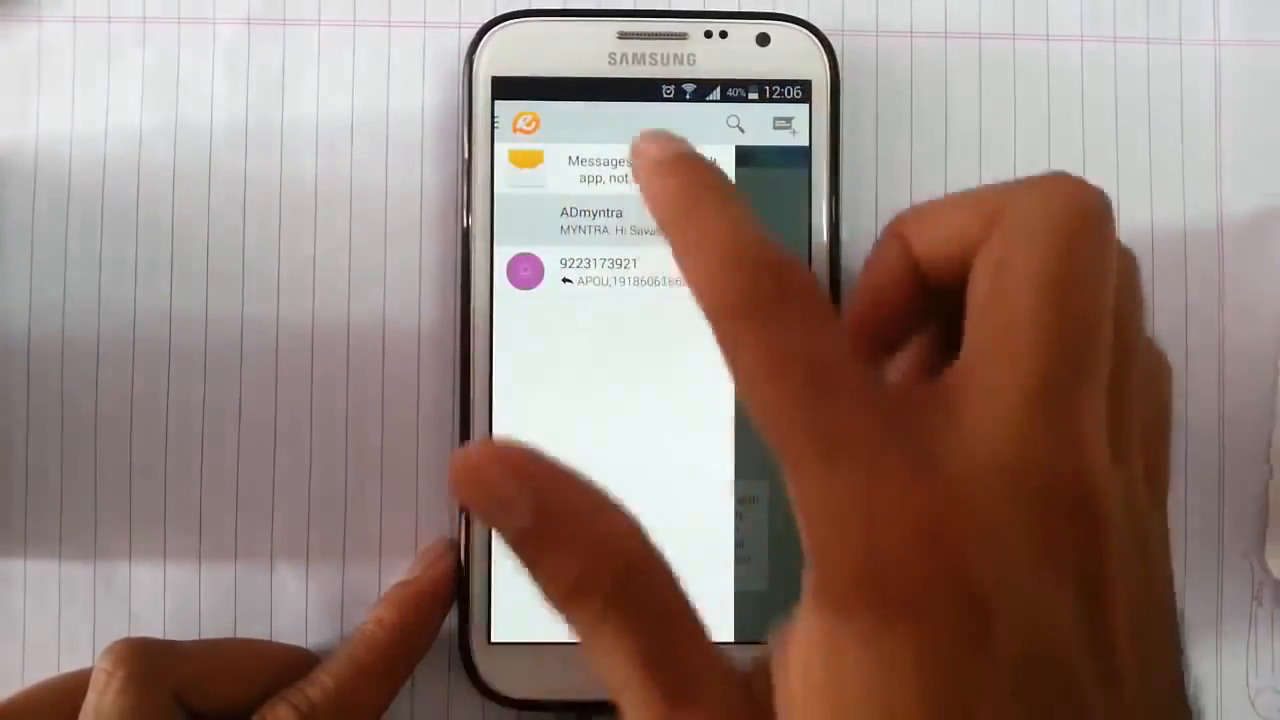
left_click(590, 220)
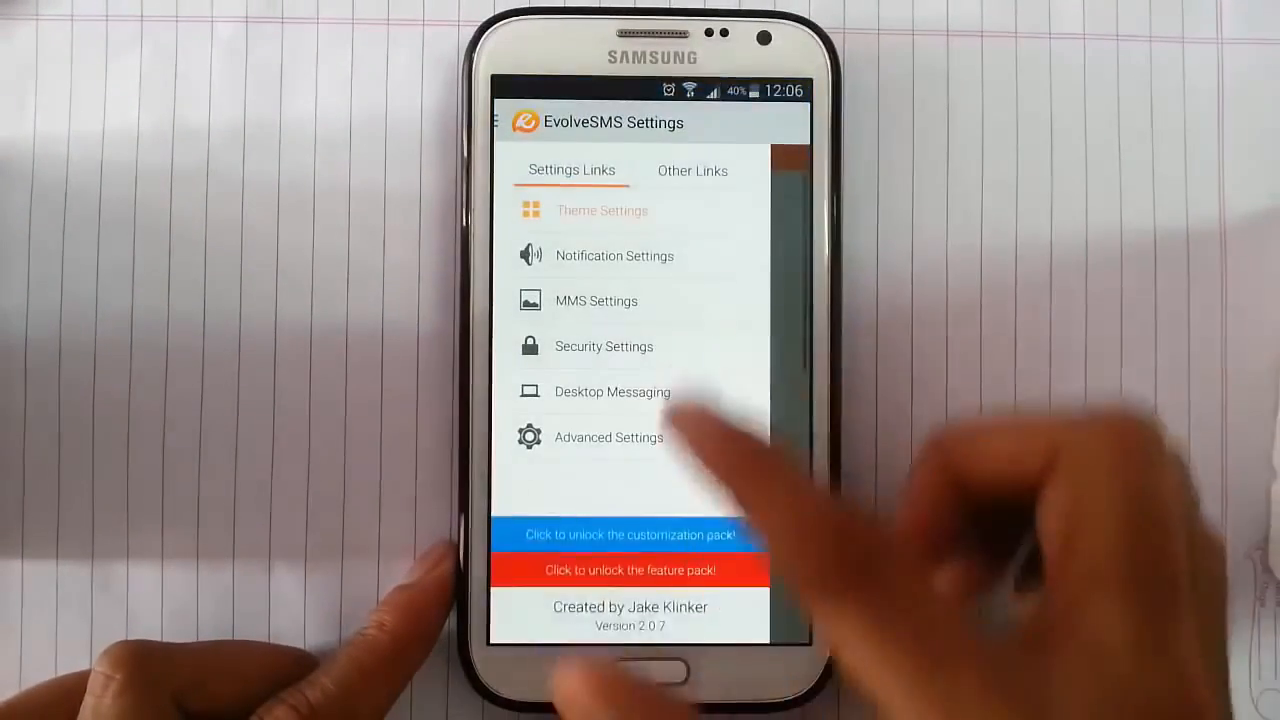
Visit EvolveSMS's MMS Settings and Desktop Messaging pages, then go into Advanced Settings.
left_click(602, 210)
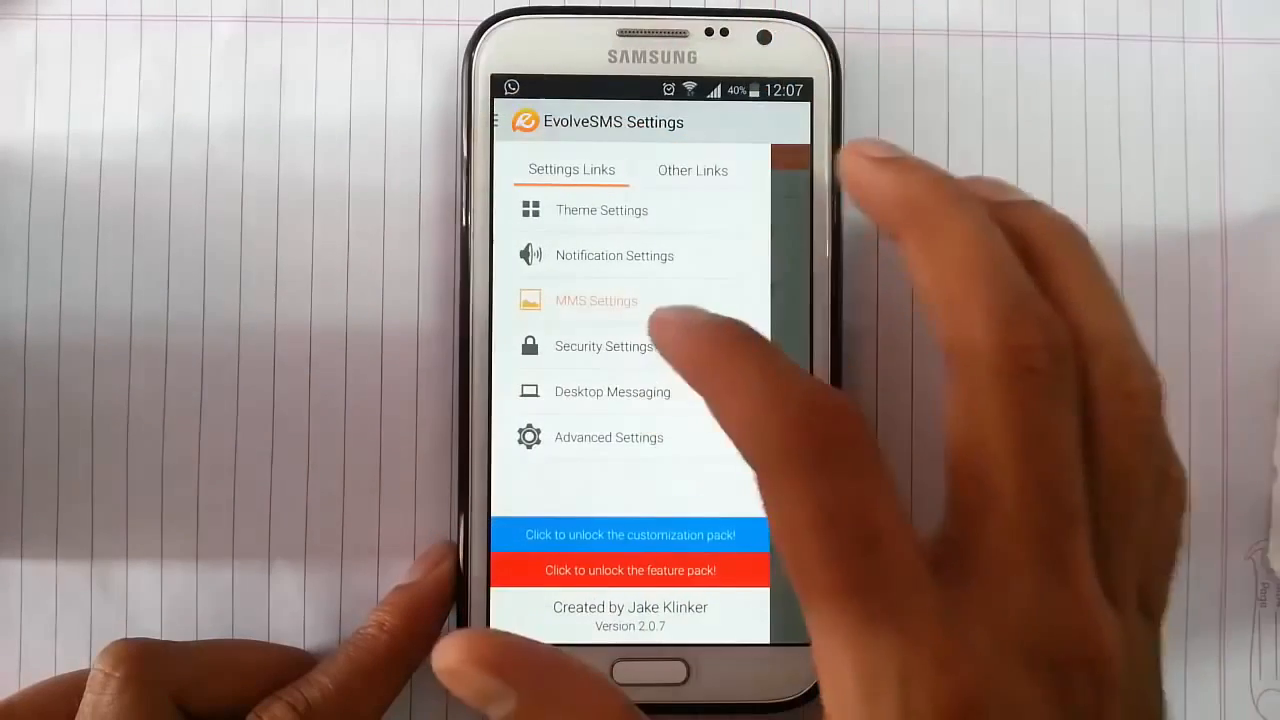
left_click(612, 390)
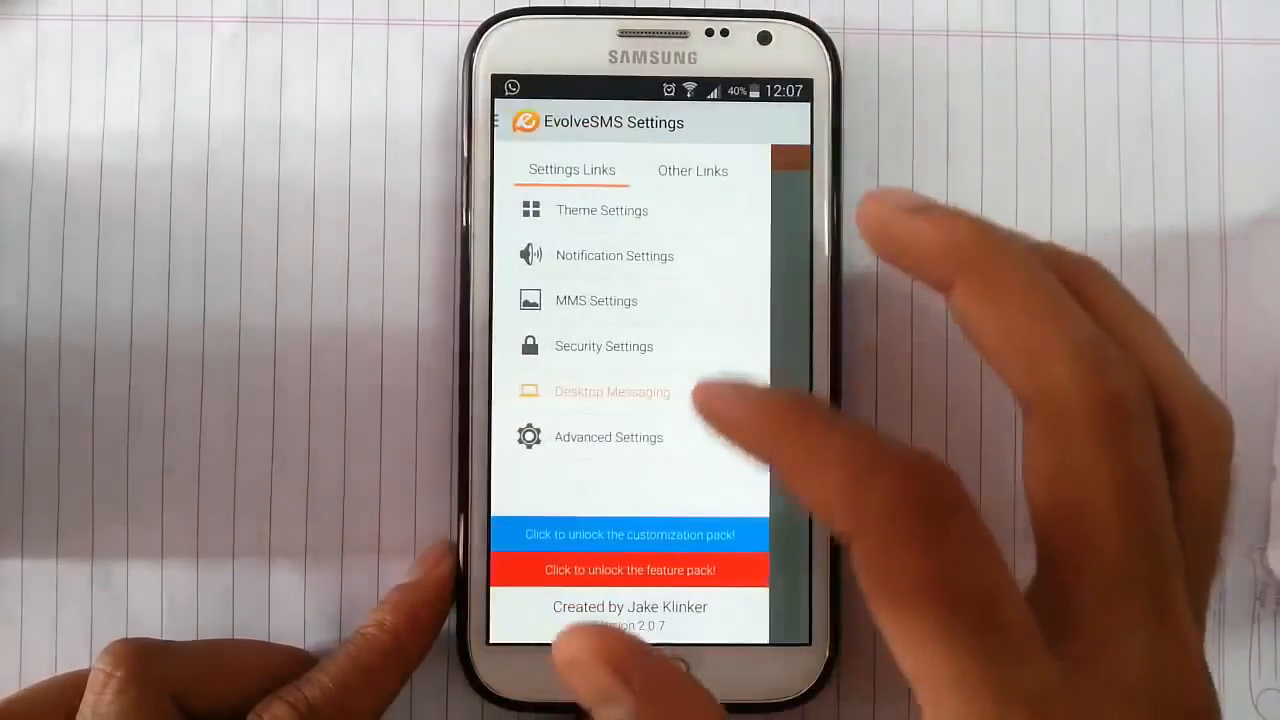
left_click(608, 436)
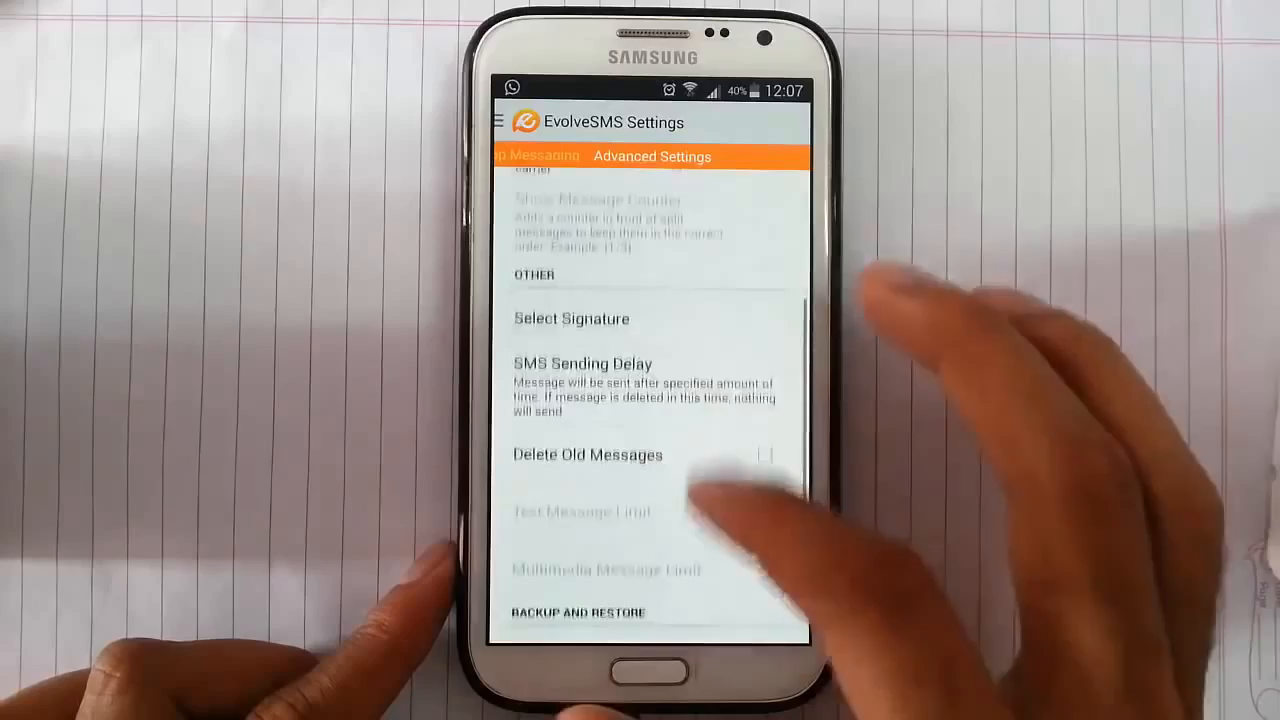
Scroll through Advanced Settings, back out to Settings Links, and exit EvolveSMS to the home screen.
scroll("down", 3)
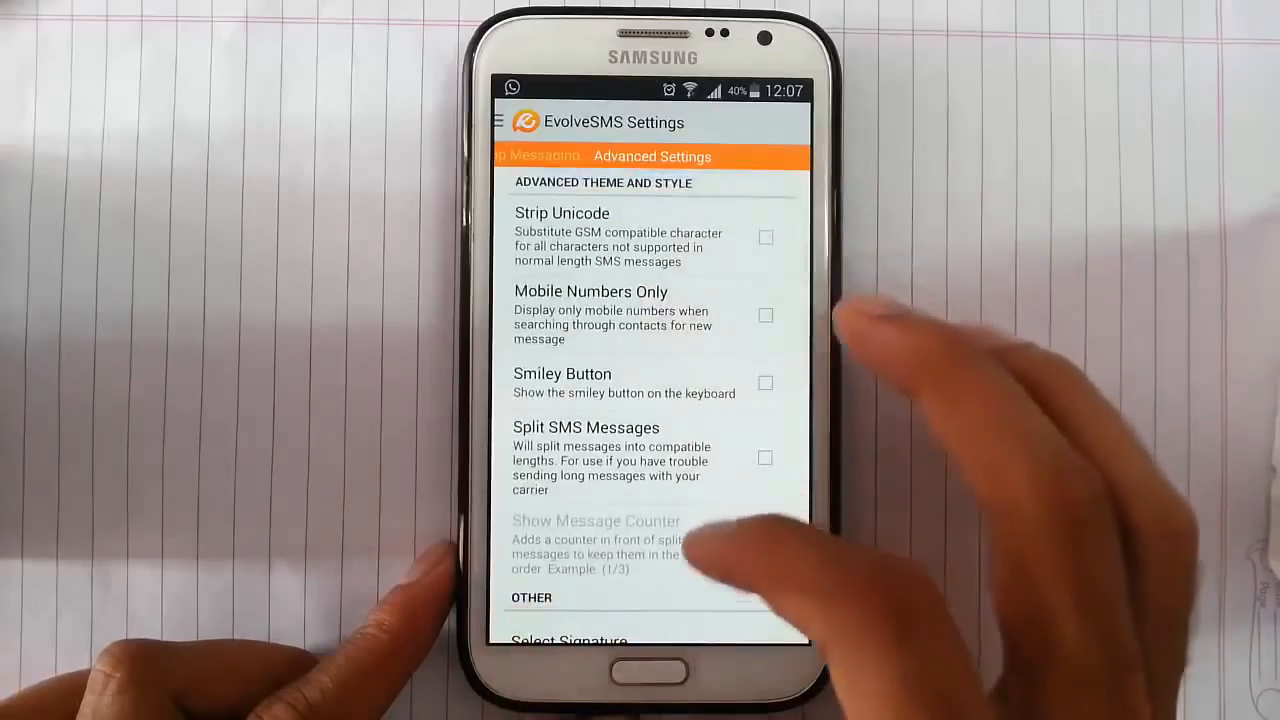
left_click(500, 122)
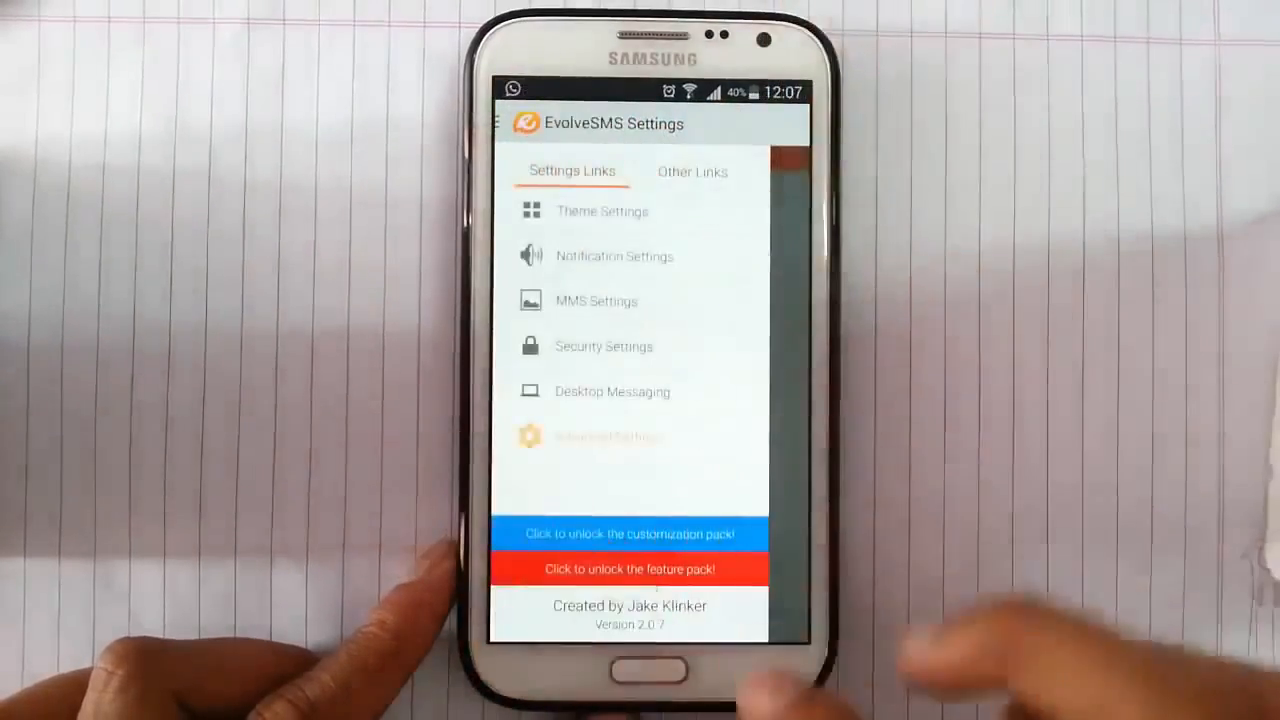
left_click(604, 436)
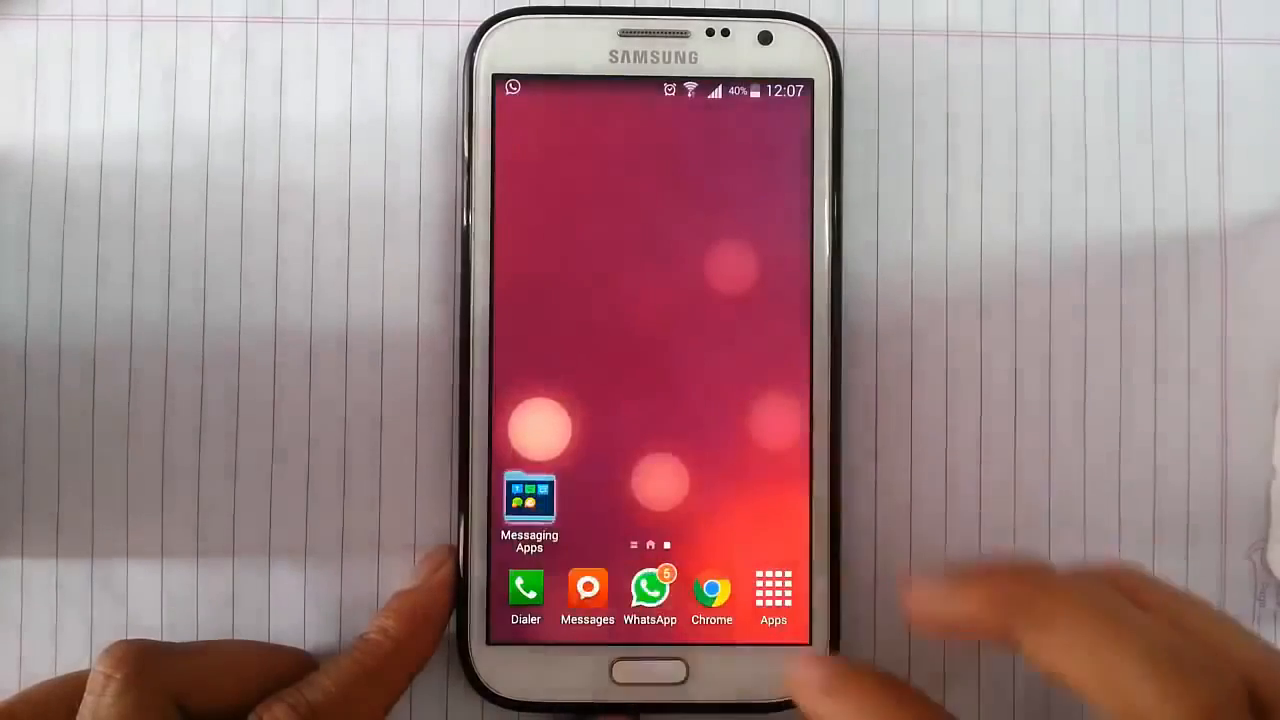
Launch Textra from the Messaging Apps folder and show its overflow menu with Settings and What's new.
left_click(528, 504)
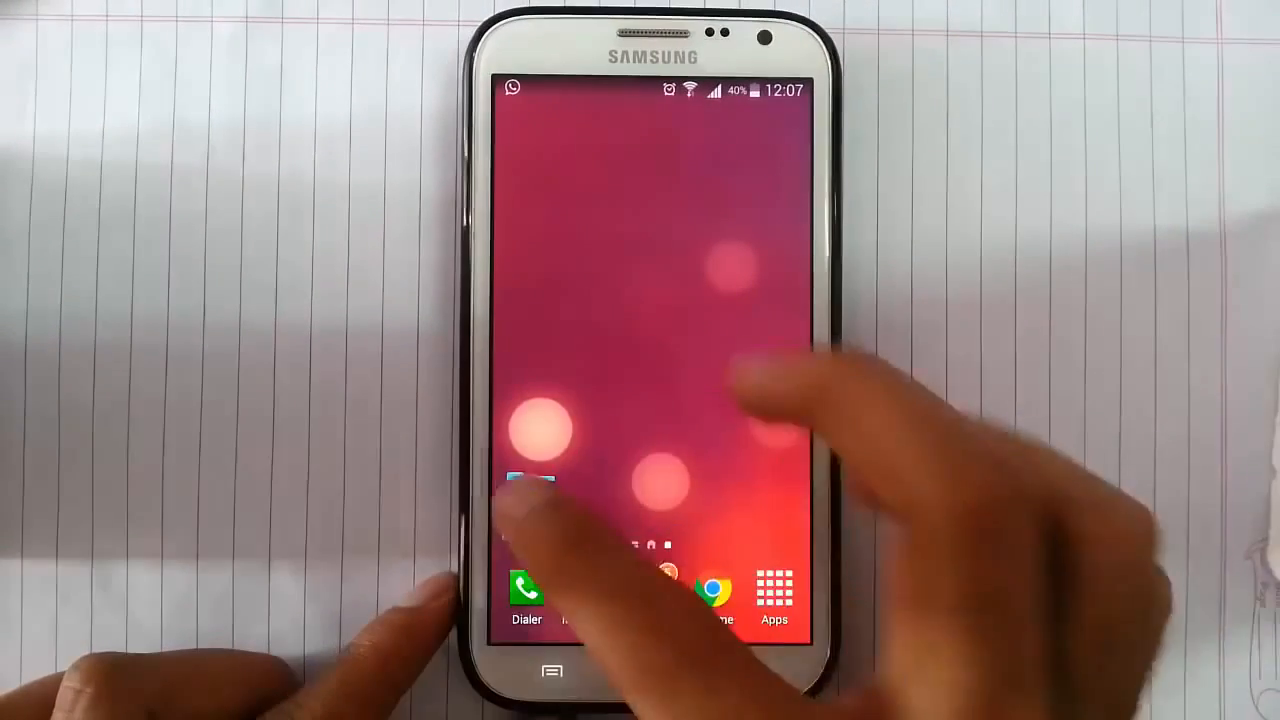
left_click(530, 490)
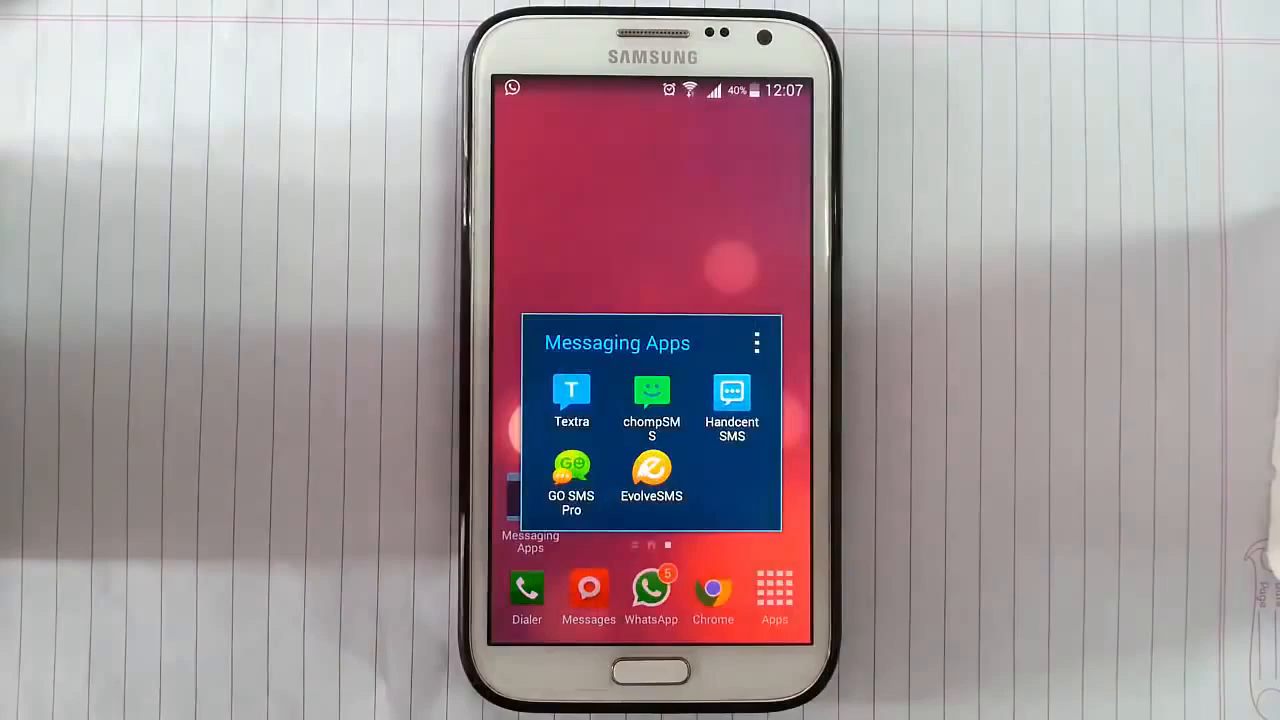
left_click(572, 390)
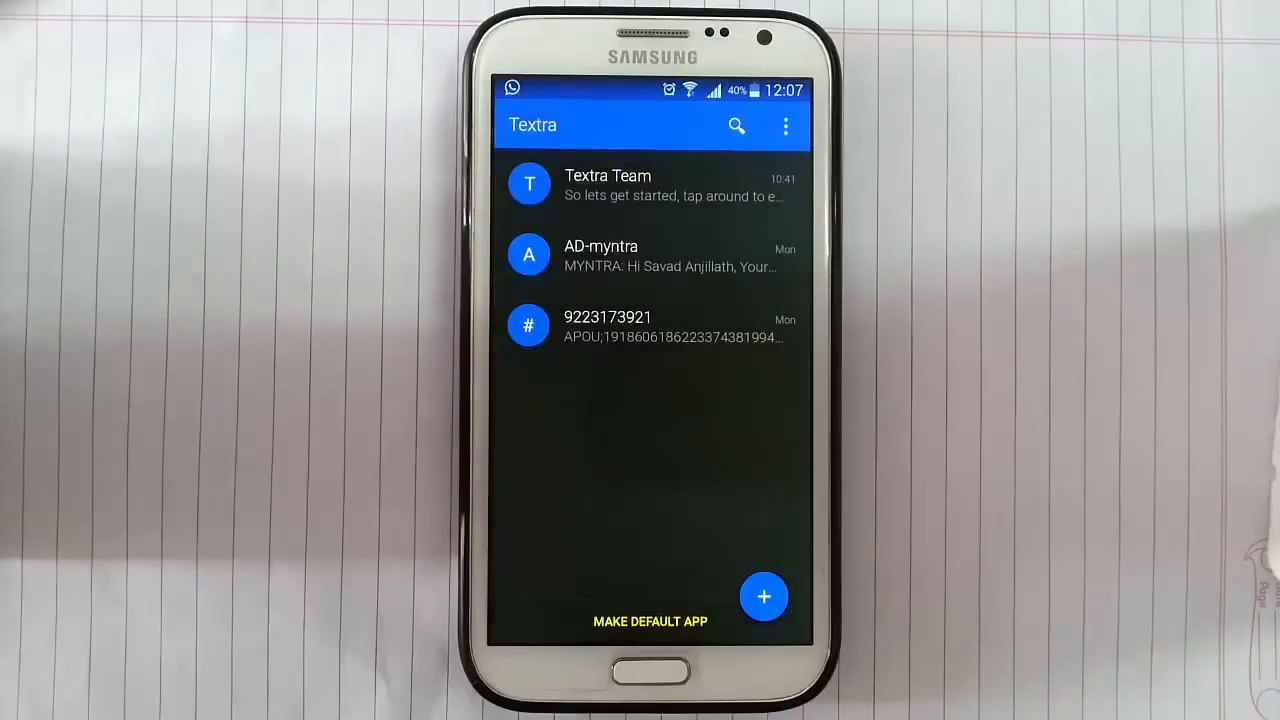
left_click(784, 124)
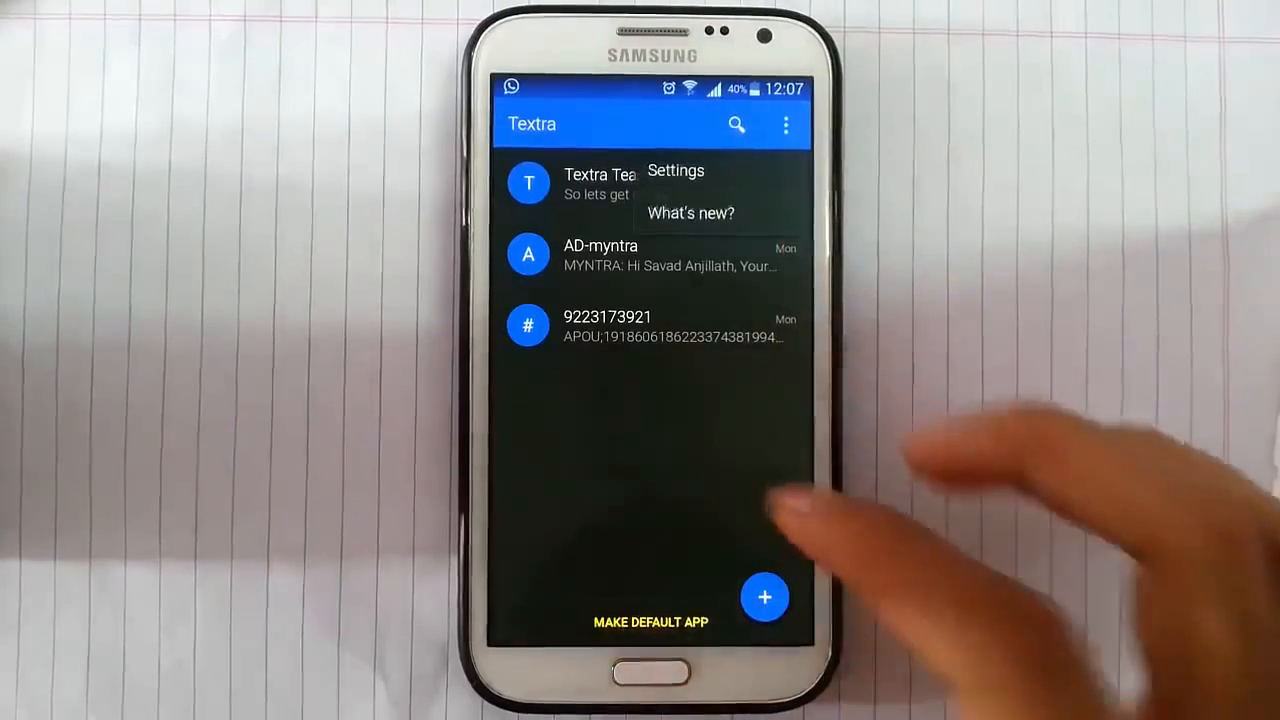